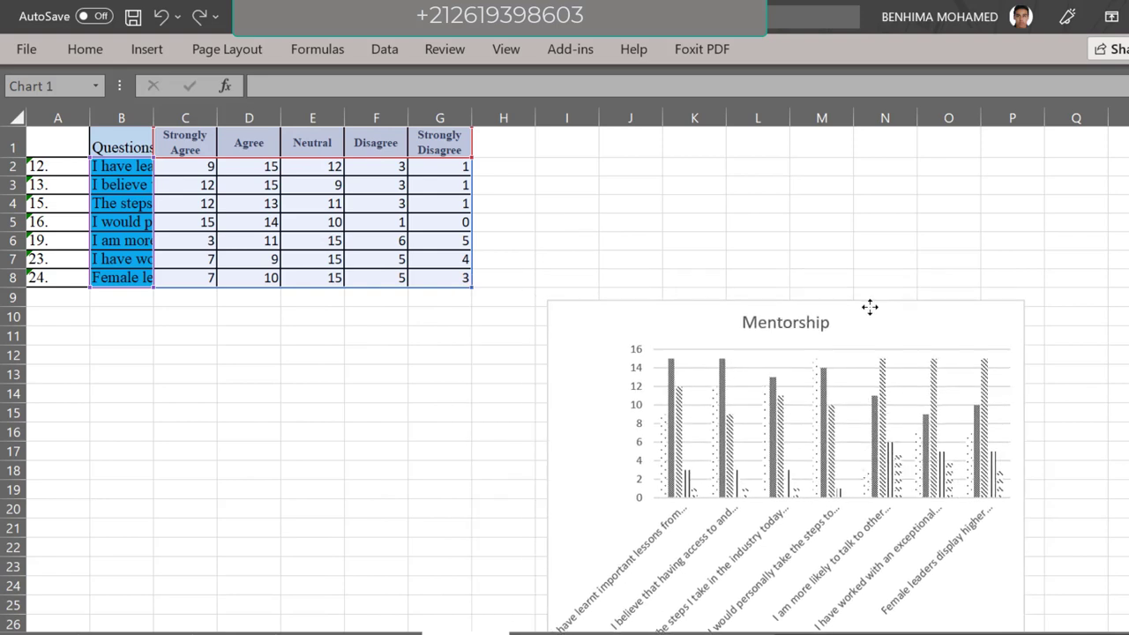
# - Select the Mentorship chart and widen the Questions column to reveal the survey statements
pyautogui.click(812, 309)
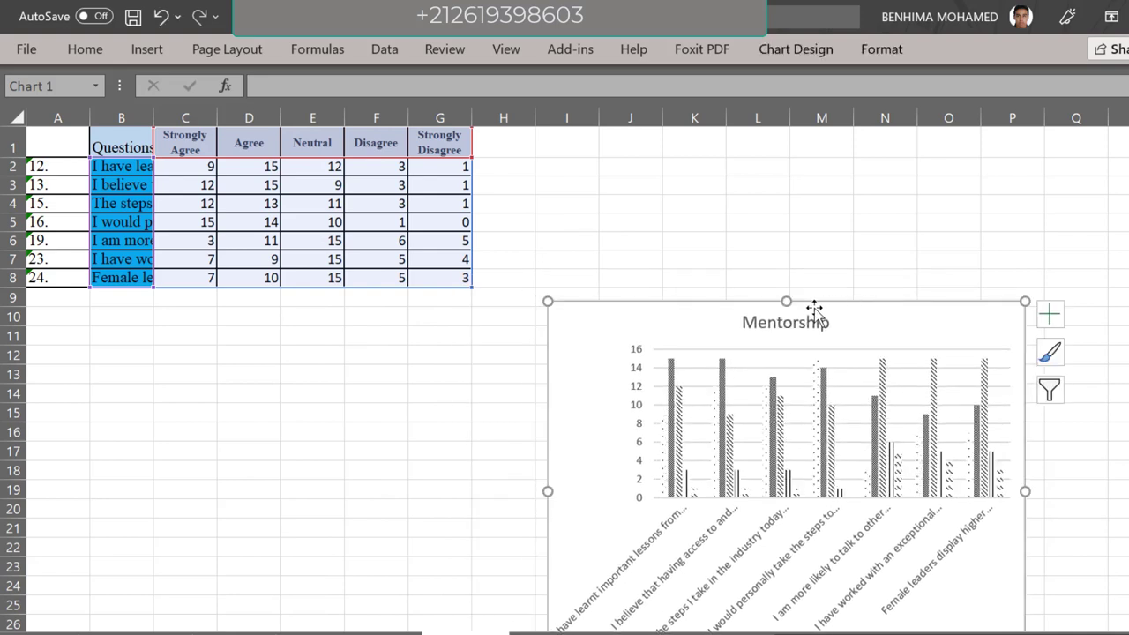
pyautogui.moveTo(357, 271)
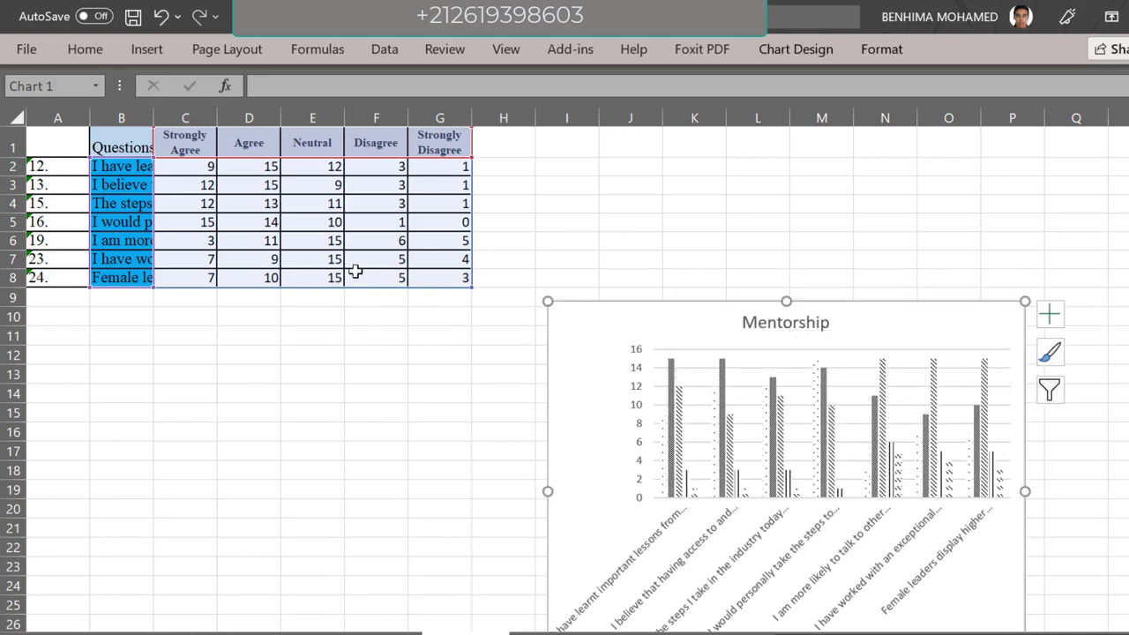
pyautogui.moveTo(265, 377)
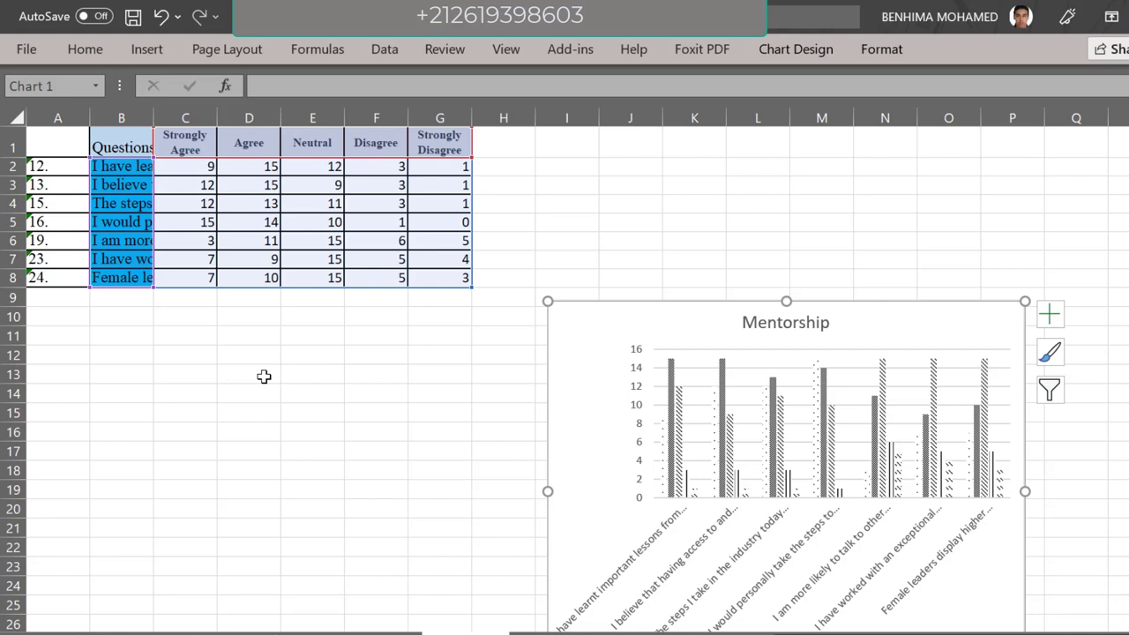
pyautogui.moveTo(198, 185)
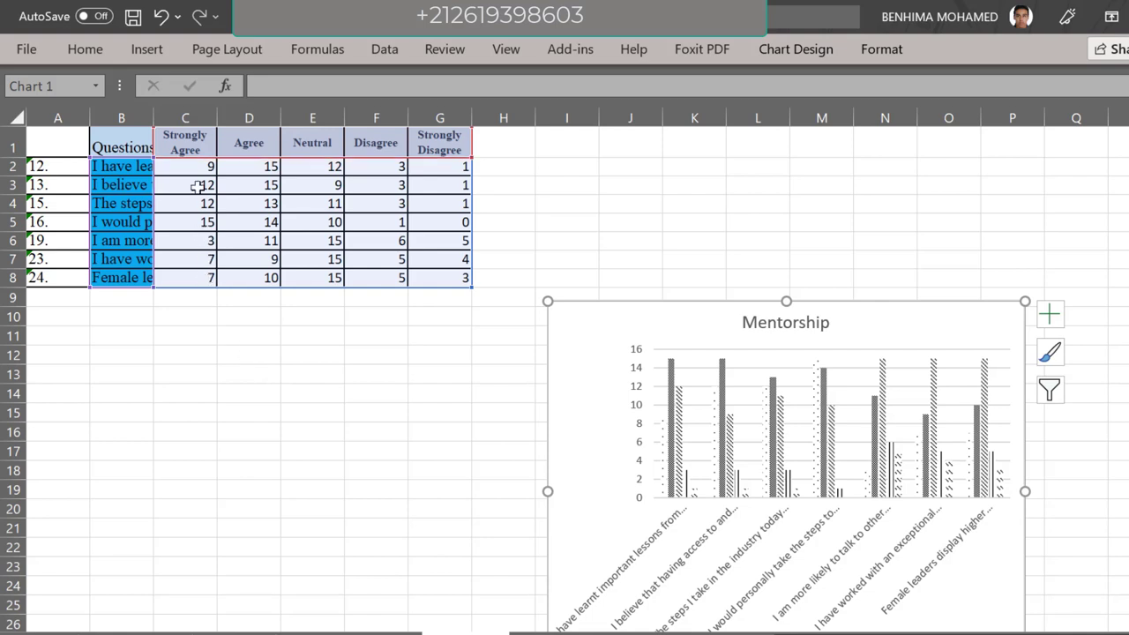
pyautogui.moveTo(155, 116); pyautogui.dragTo(156, 117)
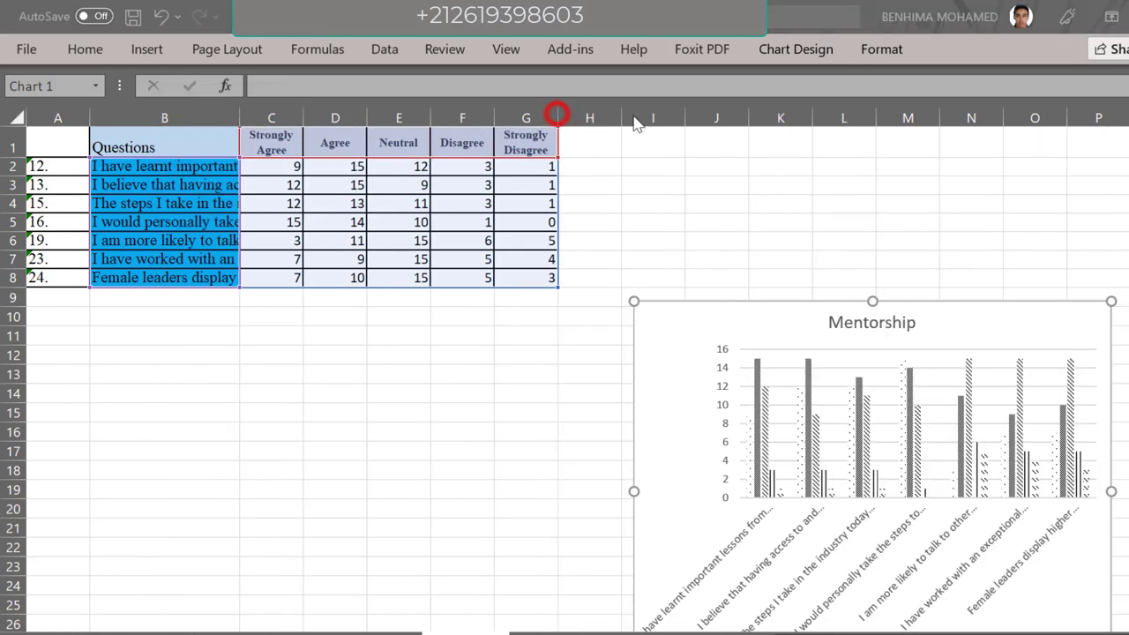
pyautogui.moveTo(759, 127)
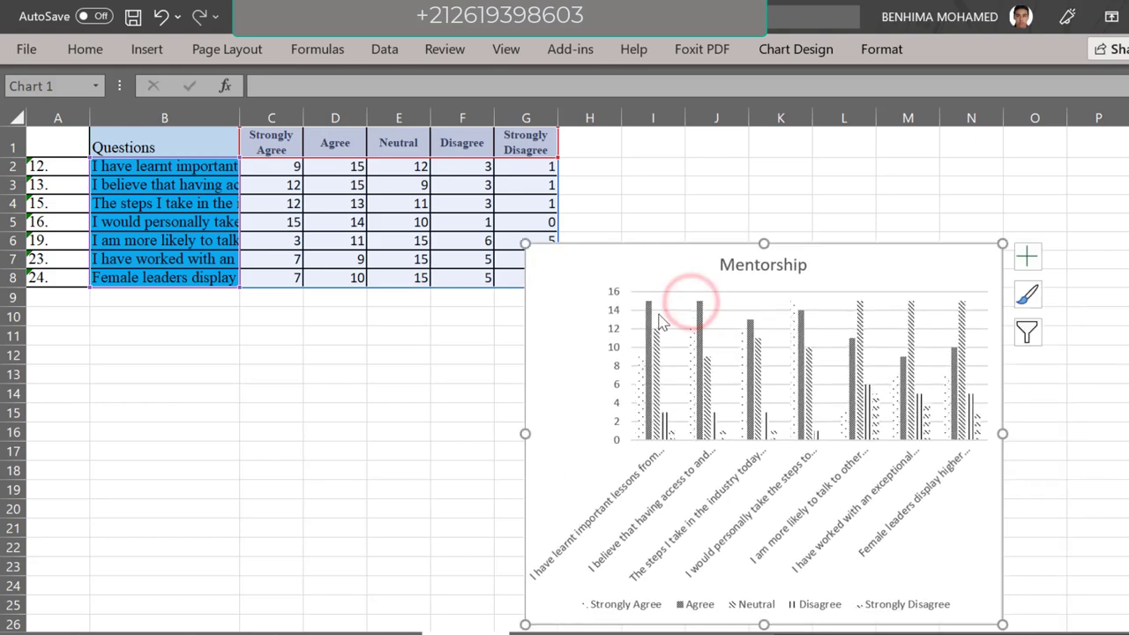
pyautogui.moveTo(1006, 432)
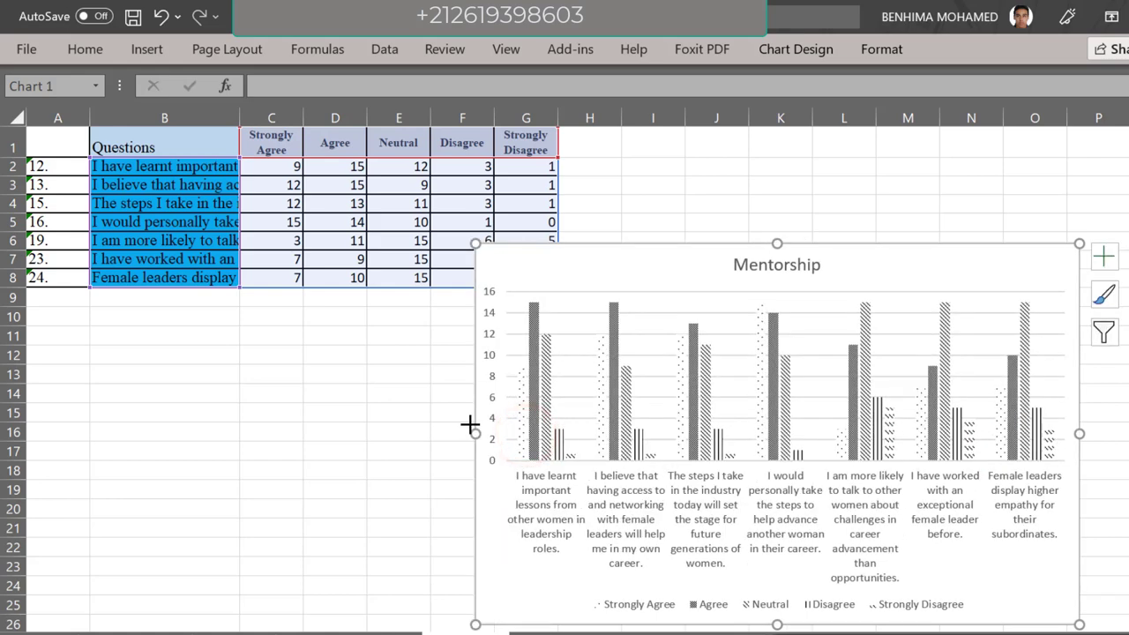
pyautogui.moveTo(639, 284)
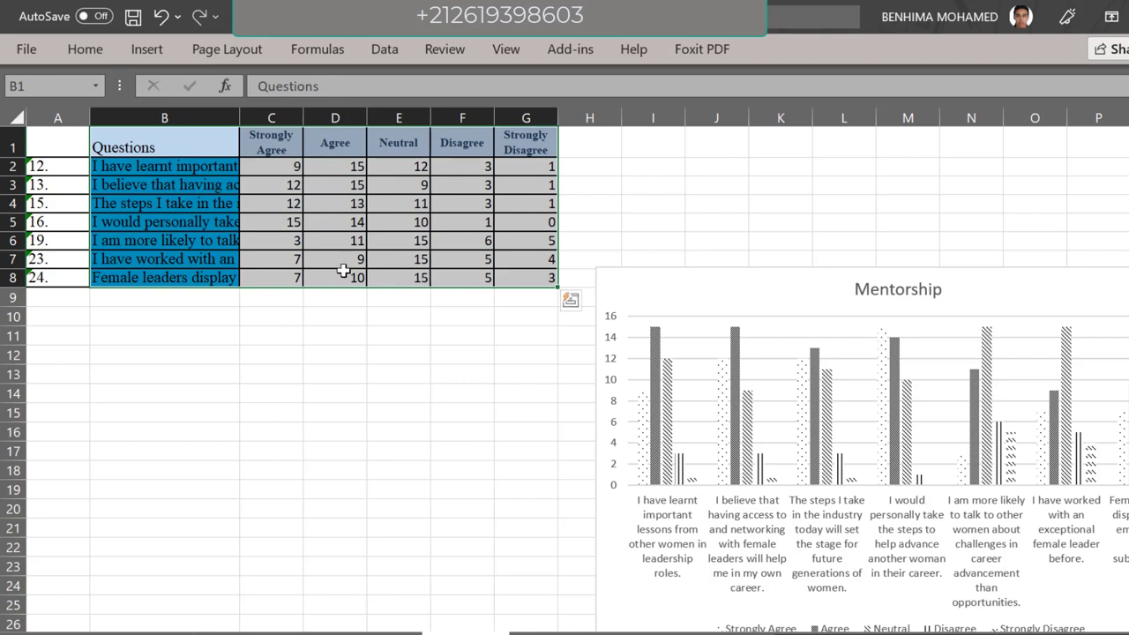
# - Reselect the response table and show the Insert ribbon's chart commands
pyautogui.click(164, 116)
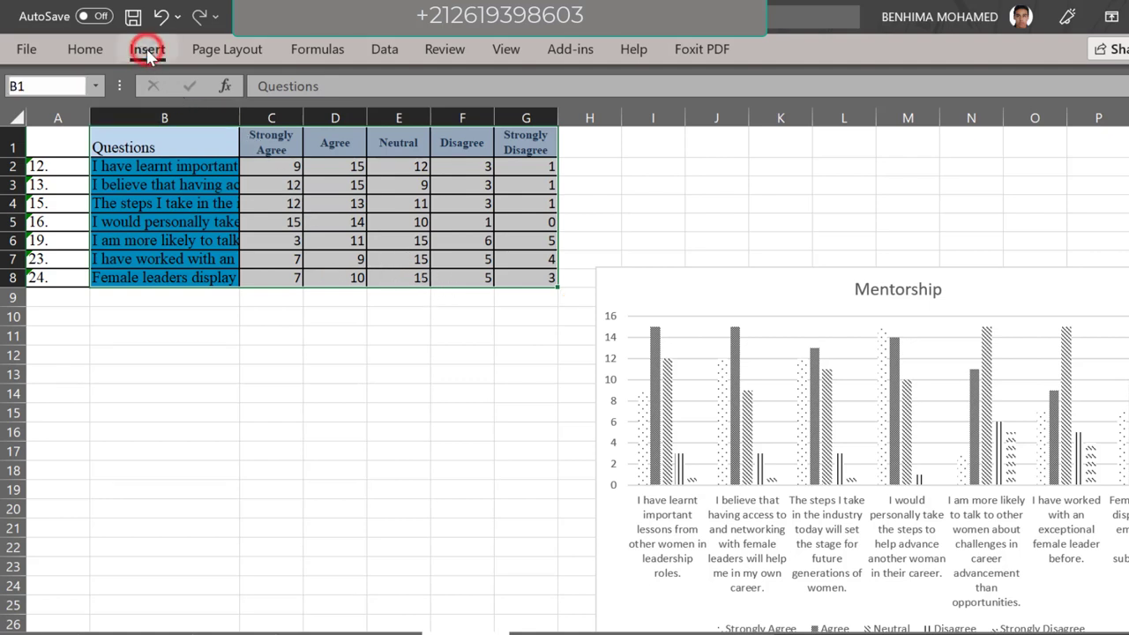
pyautogui.click(148, 49)
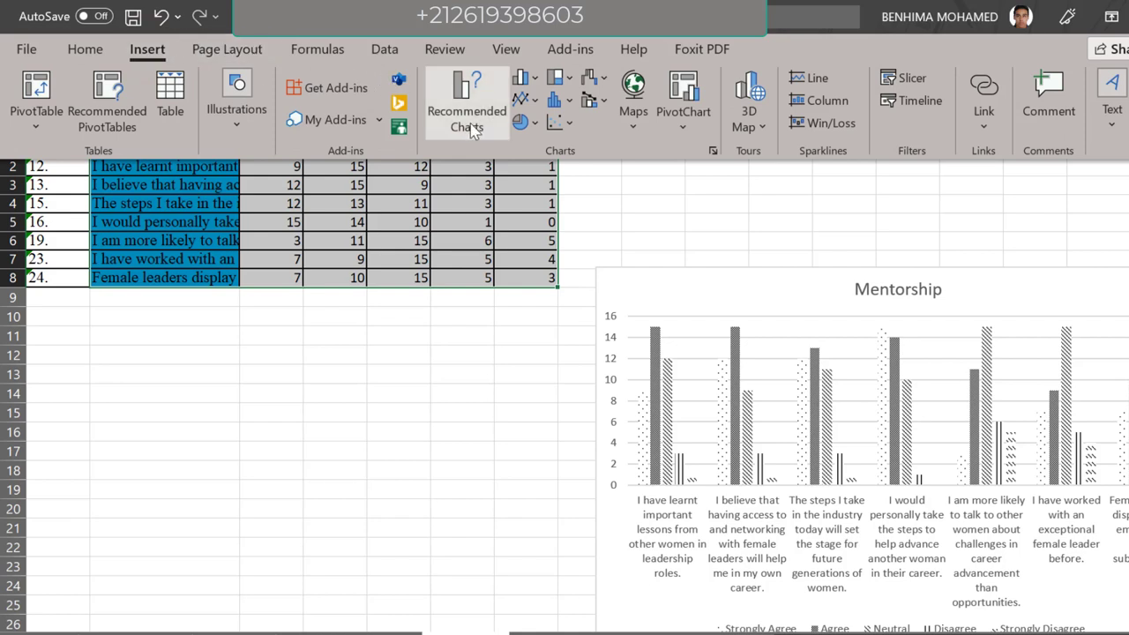
pyautogui.moveTo(465, 102)
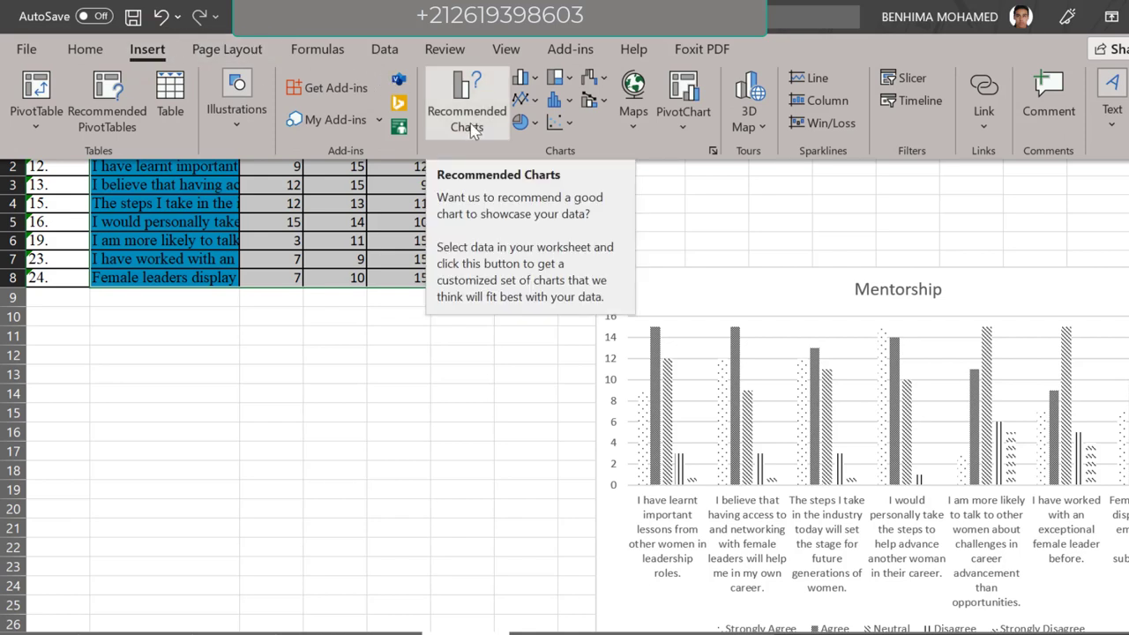
pyautogui.moveTo(565, 148)
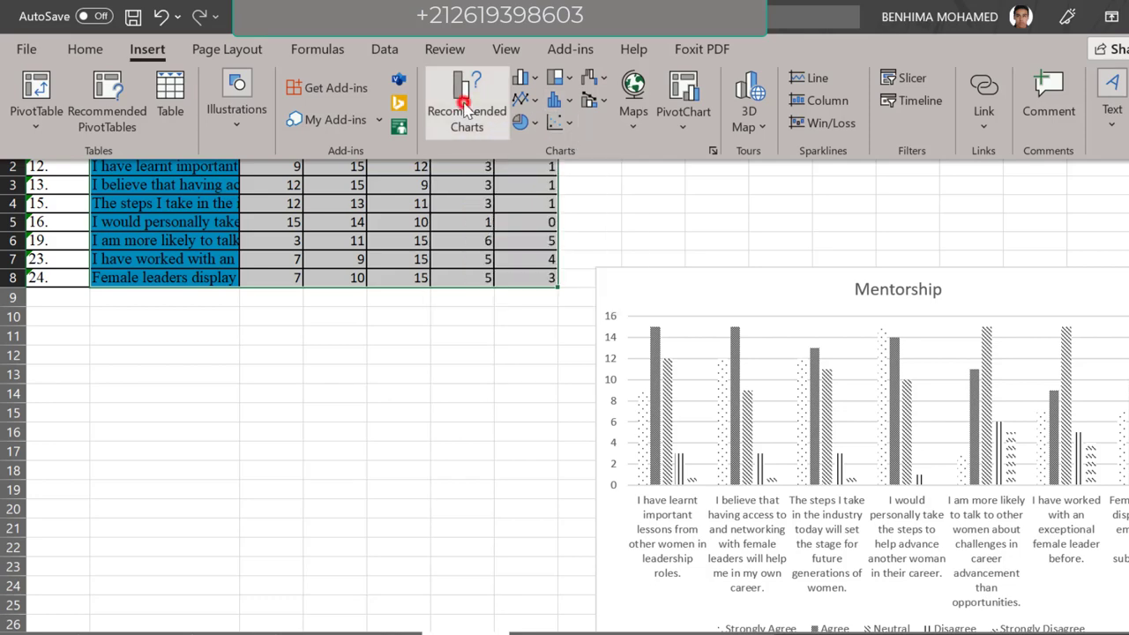
# - Preview stacked bar, clustered bar, stacked column, scatter and Pareto recommendations, settling on Clustered Column
pyautogui.click(465, 100)
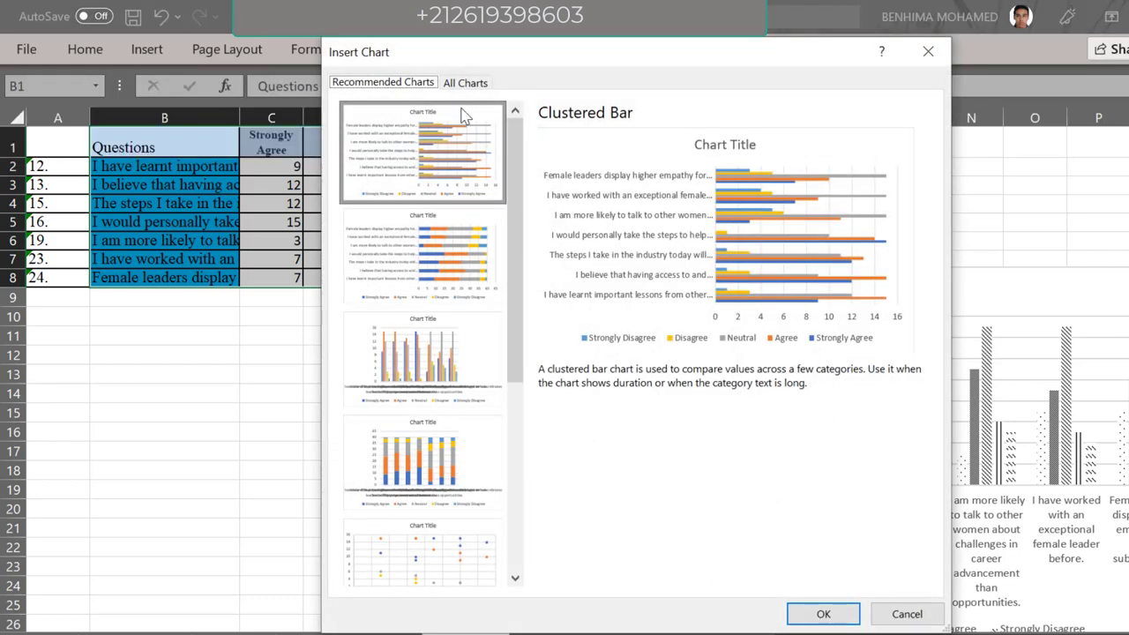
pyautogui.click(423, 256)
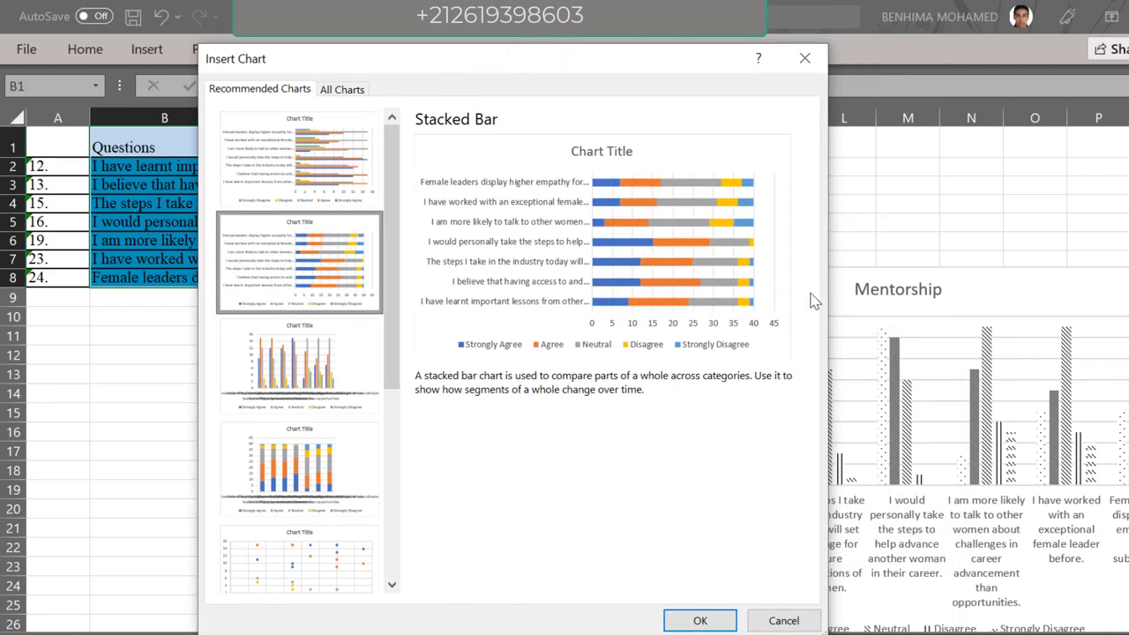
pyautogui.moveTo(829, 304)
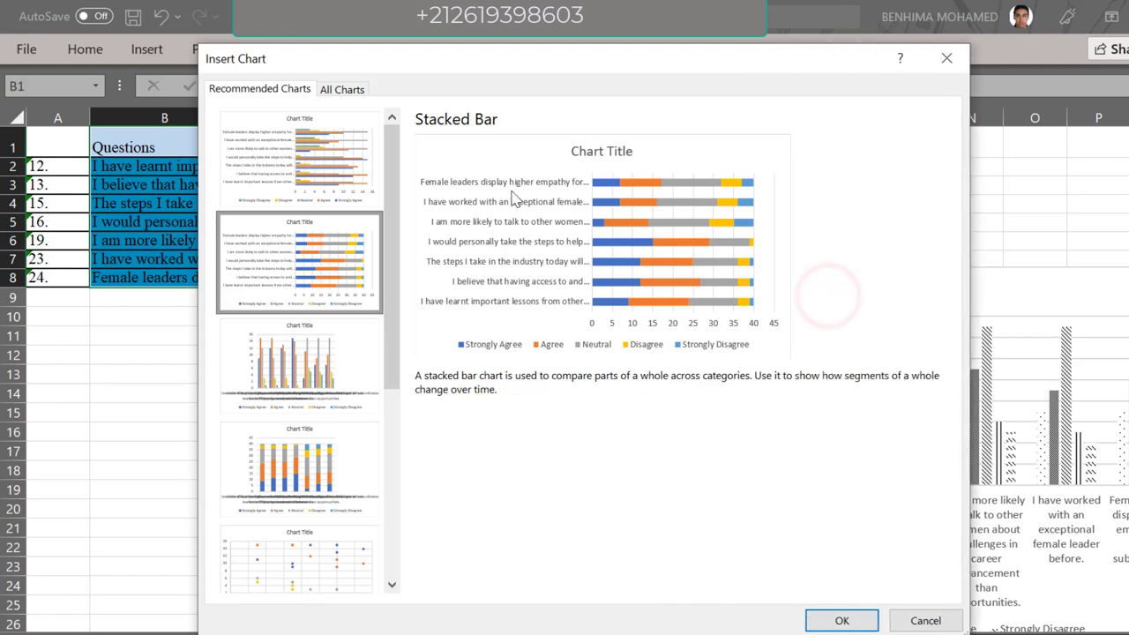
pyautogui.click(298, 158)
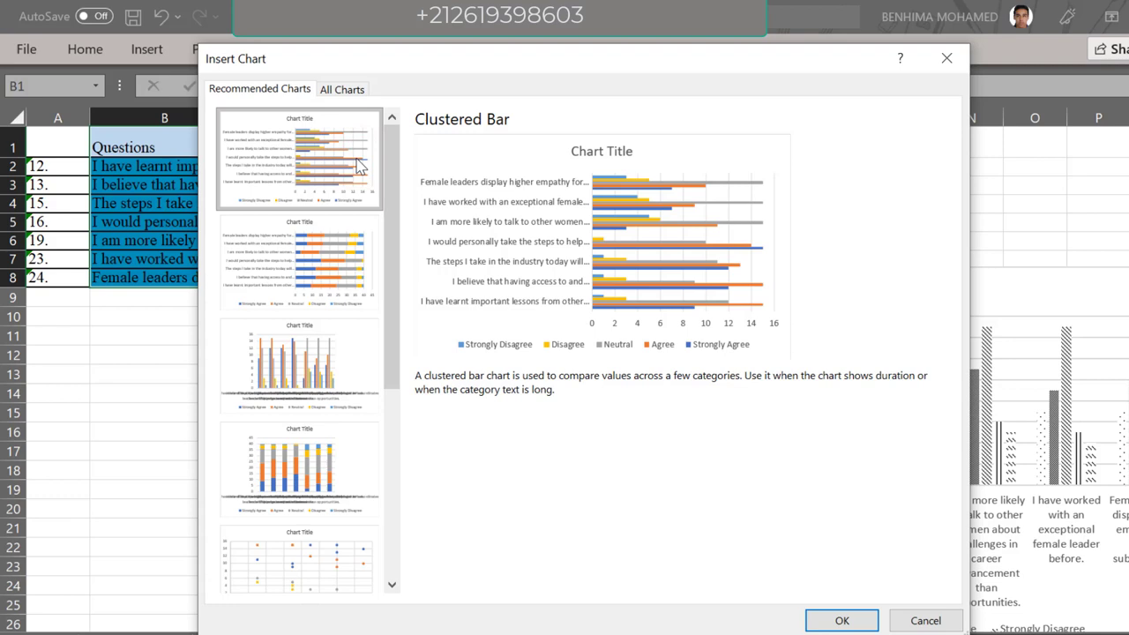
pyautogui.click(298, 365)
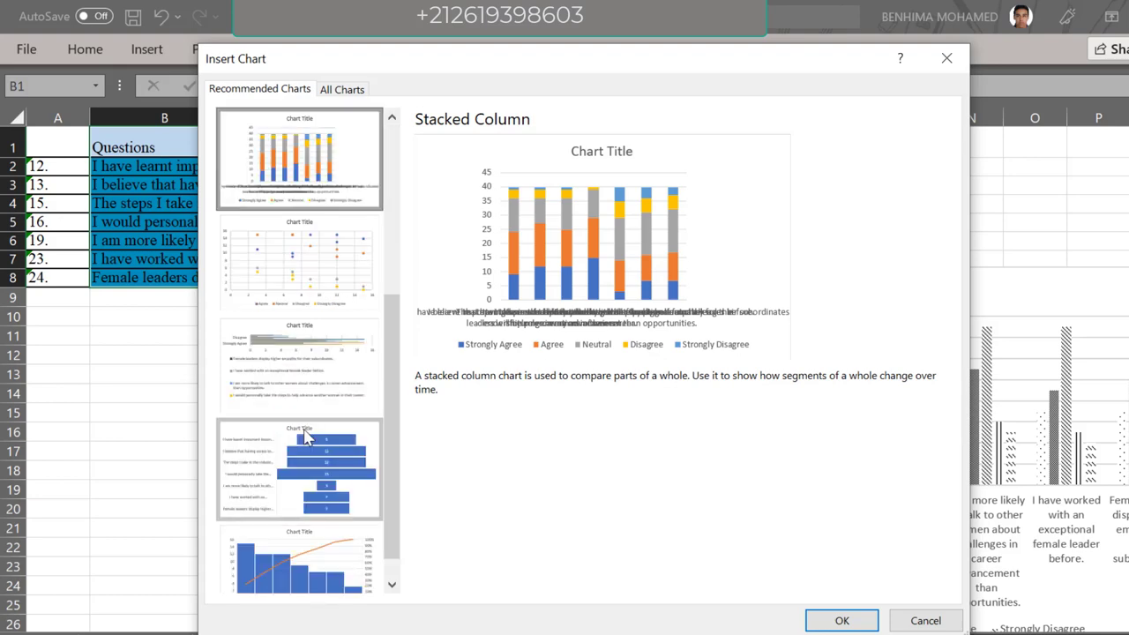
pyautogui.click(300, 233)
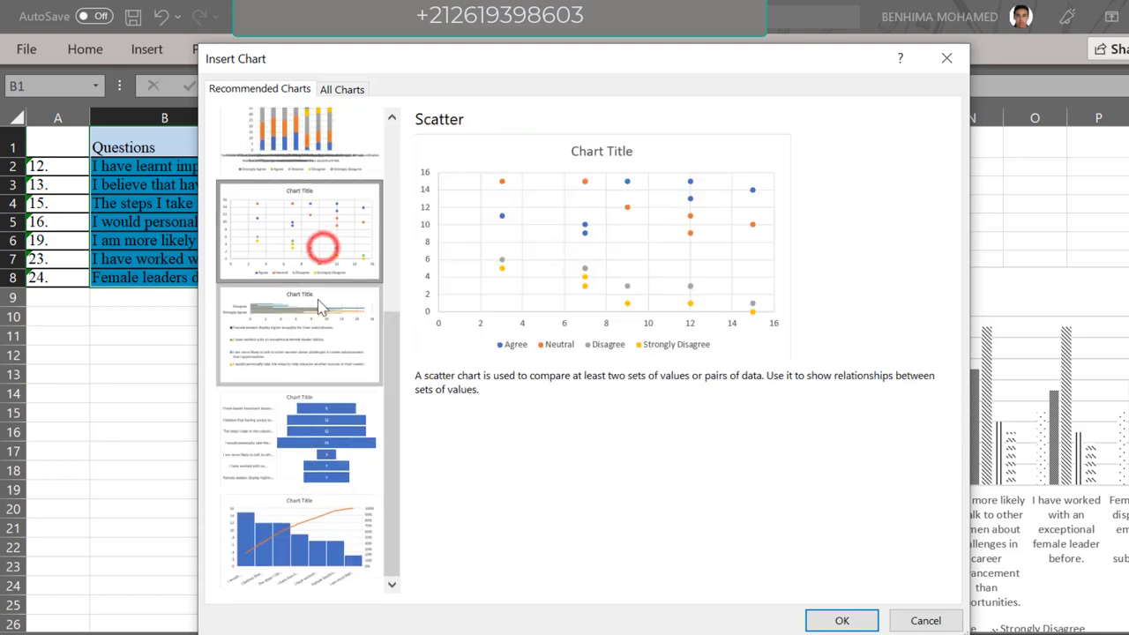
pyautogui.click(300, 438)
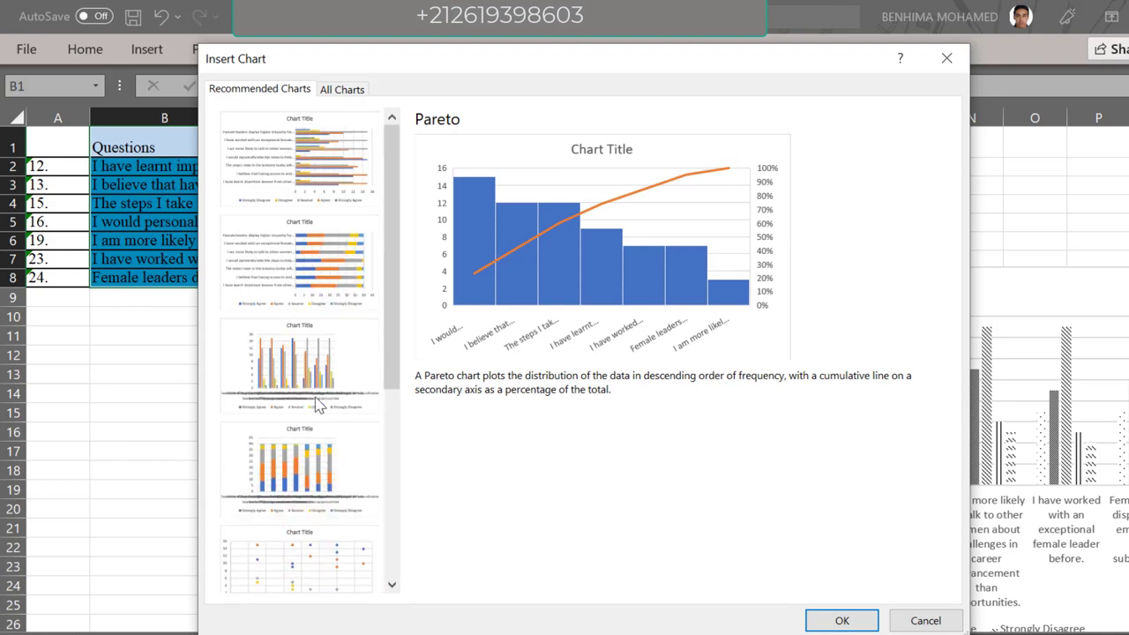
pyautogui.scroll(-3)
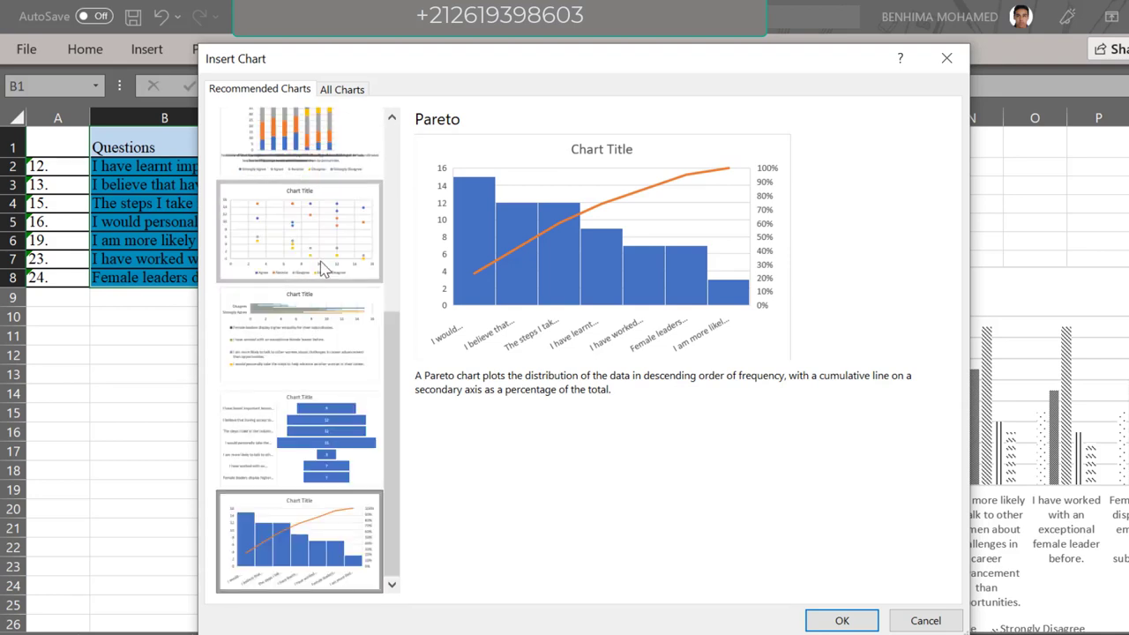
pyautogui.scroll(-3)
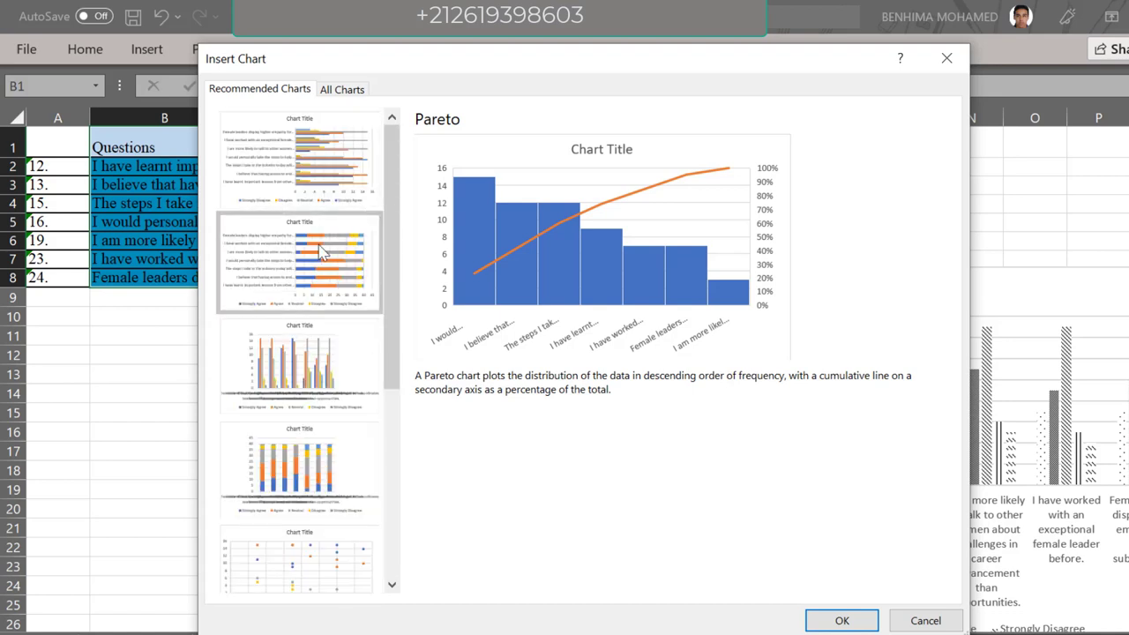
pyautogui.scroll(-3)
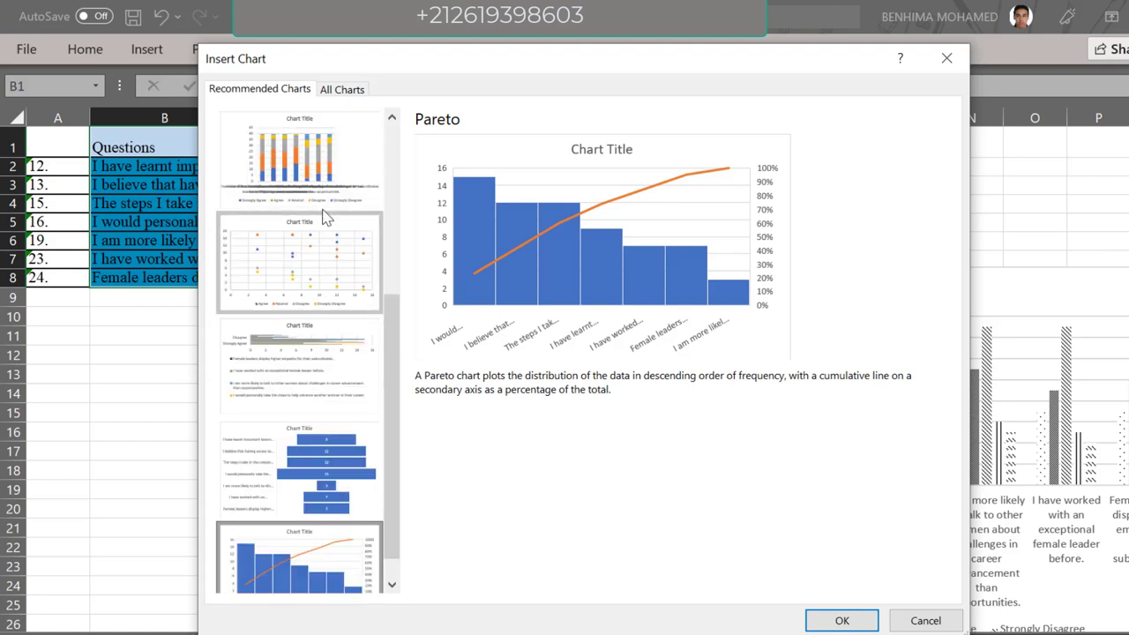
pyautogui.scroll(-3)
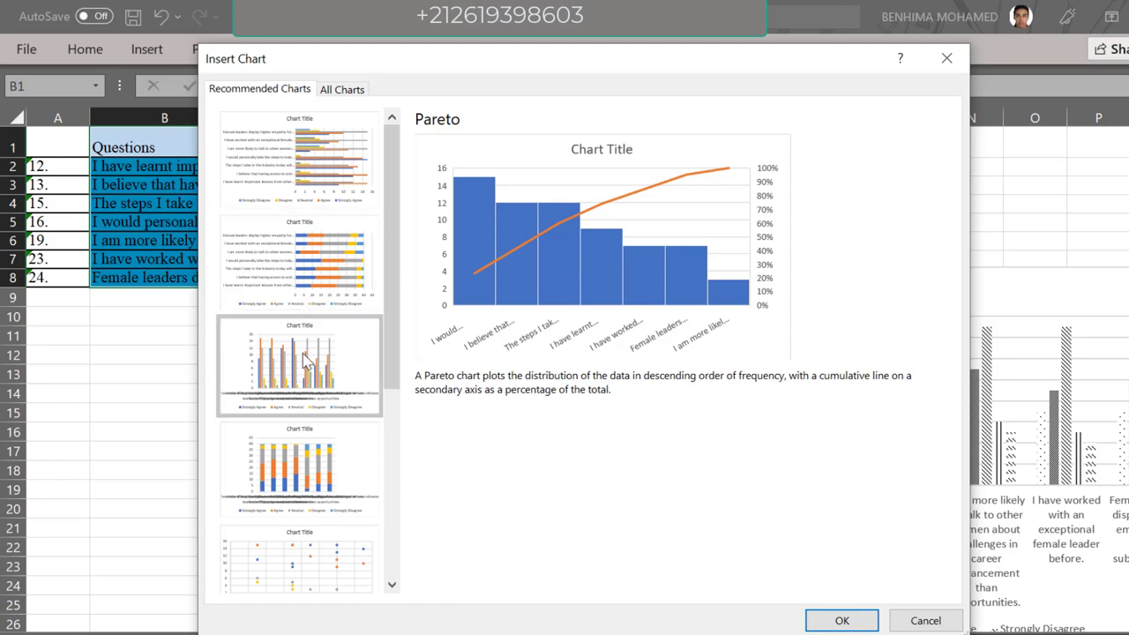
pyautogui.click(300, 365)
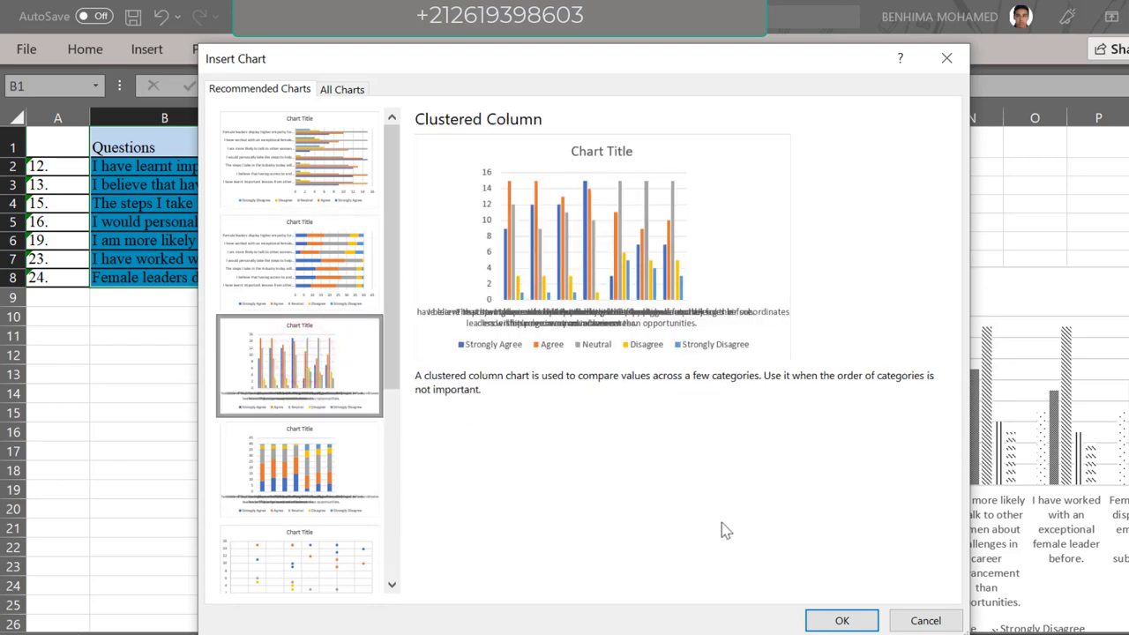
# - Insert the clustered column chart of all seven questions' Likert responses
pyautogui.click(840, 621)
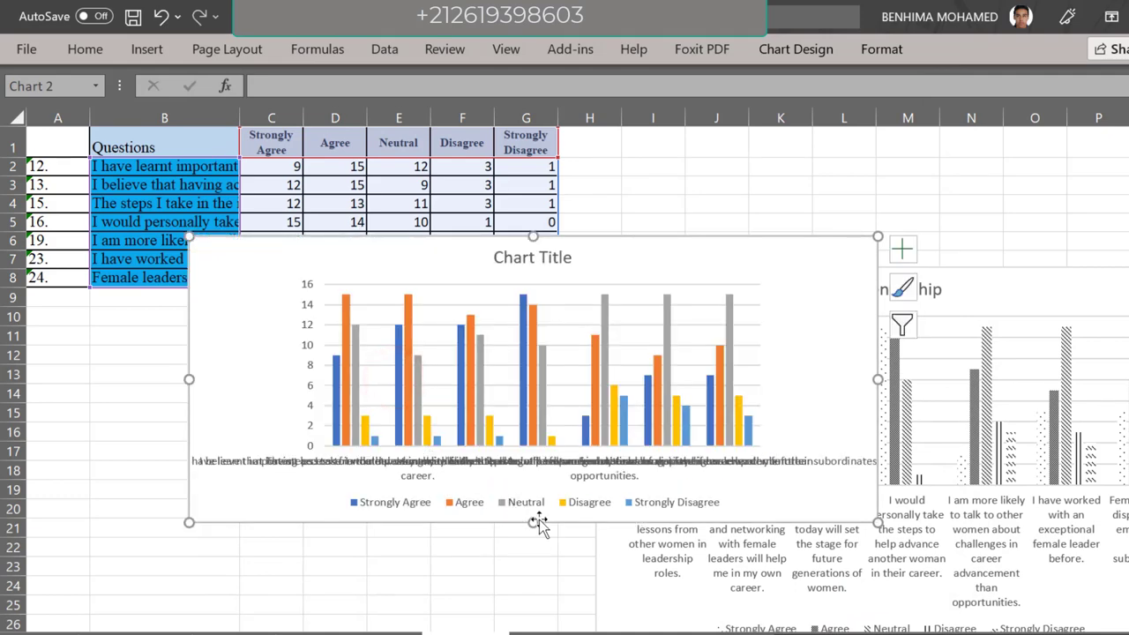
pyautogui.scroll(-3)
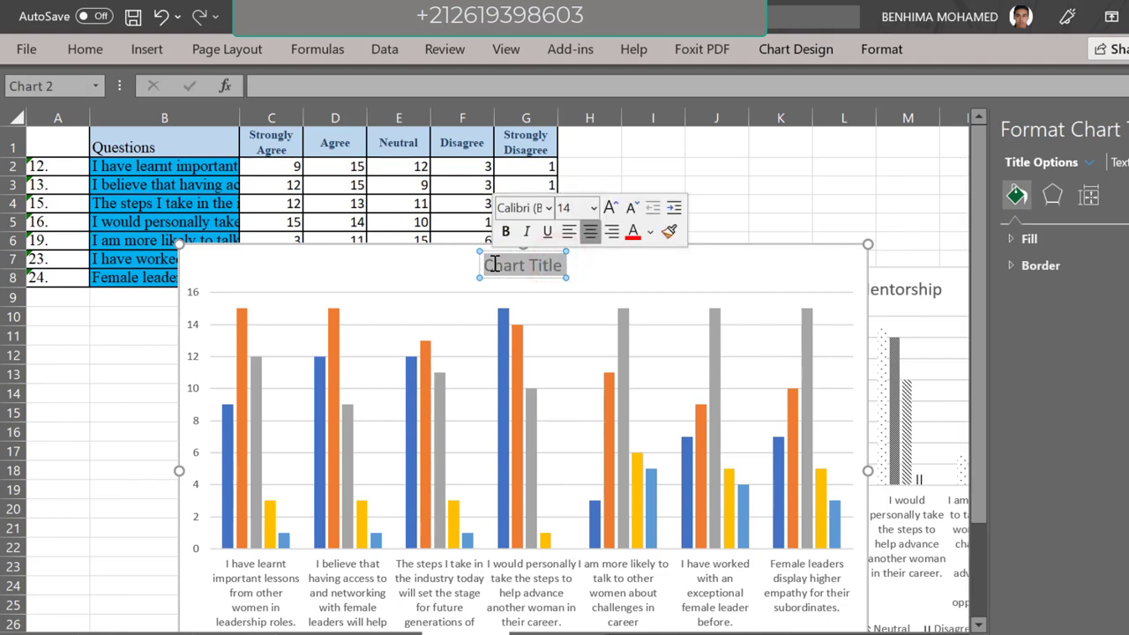
# - Replace the chart title placeholder with 'Mentorship'
pyautogui.write('Mentors')
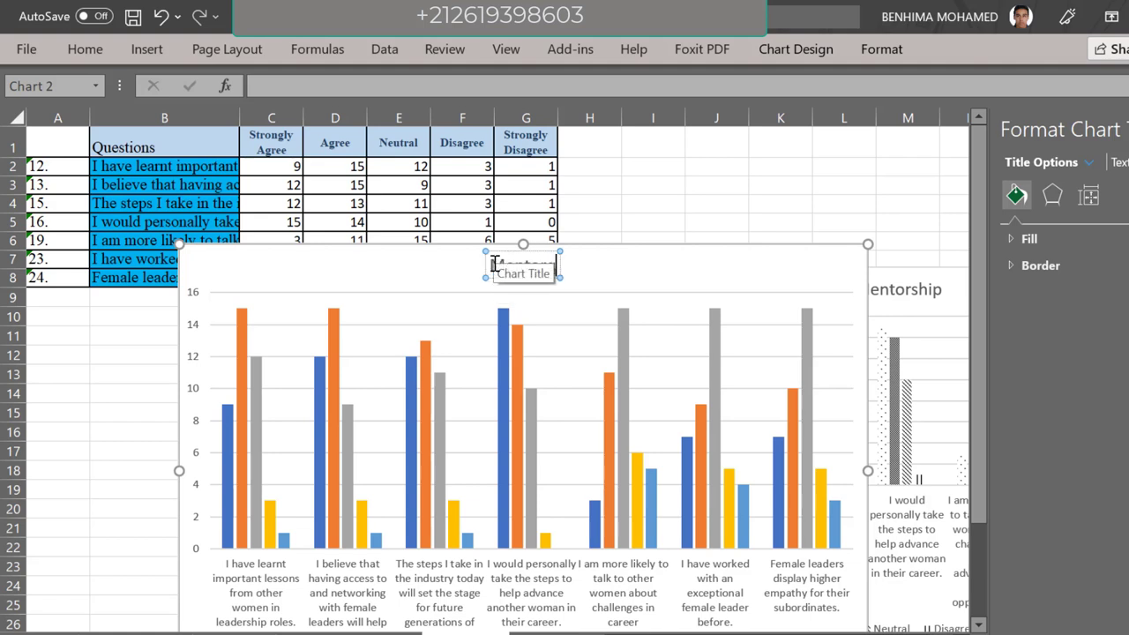
pyautogui.write('Mentorship')
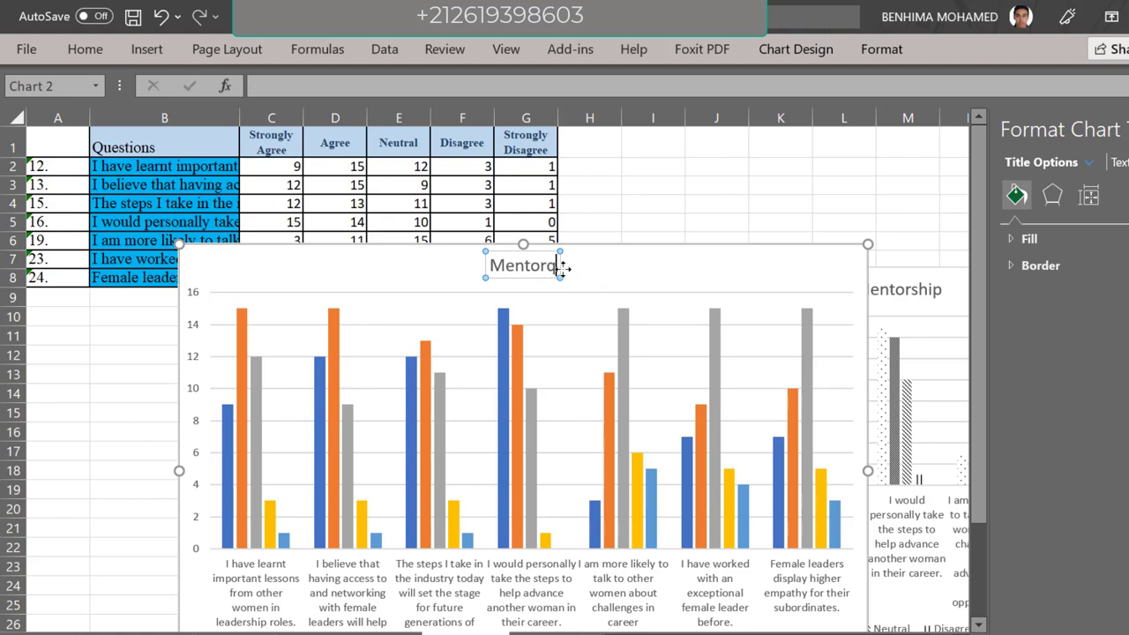
pyautogui.moveTo(554, 269)
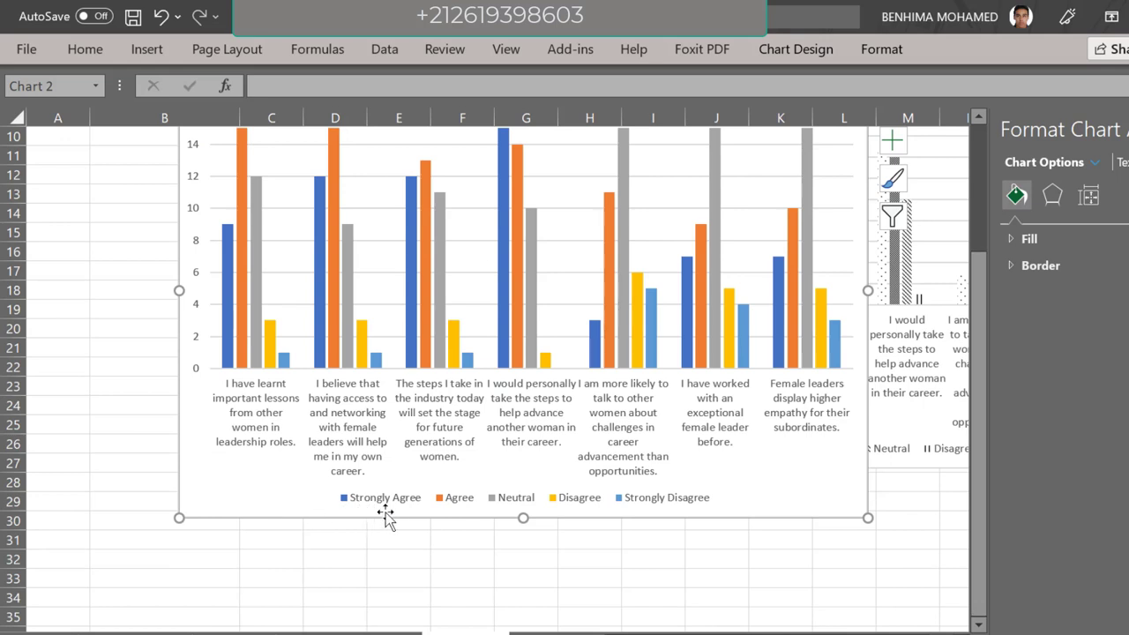
pyautogui.moveTo(633, 512)
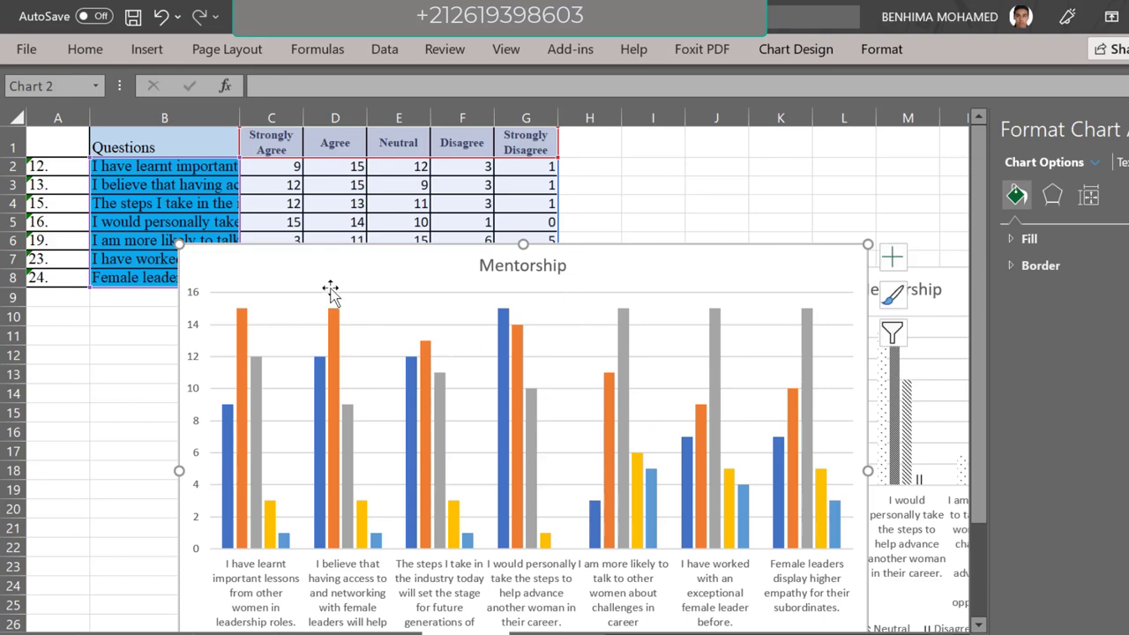
# - Switch the Strongly Agree series from solid colour to a pattern fill in Format Data Series
pyautogui.scroll(-3)
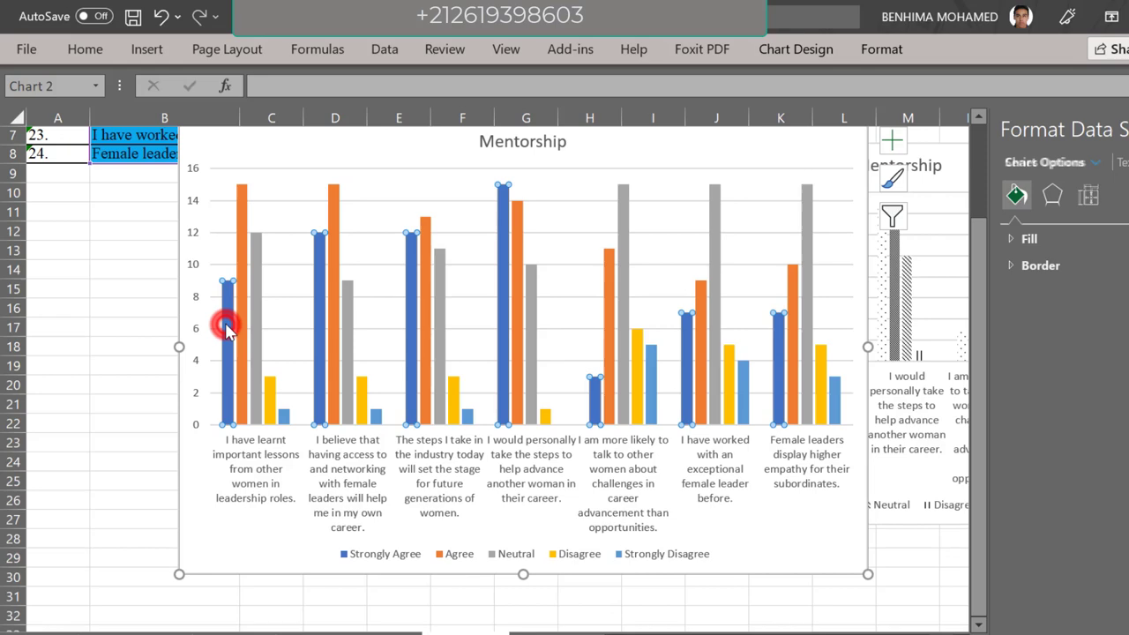
pyautogui.click(227, 325)
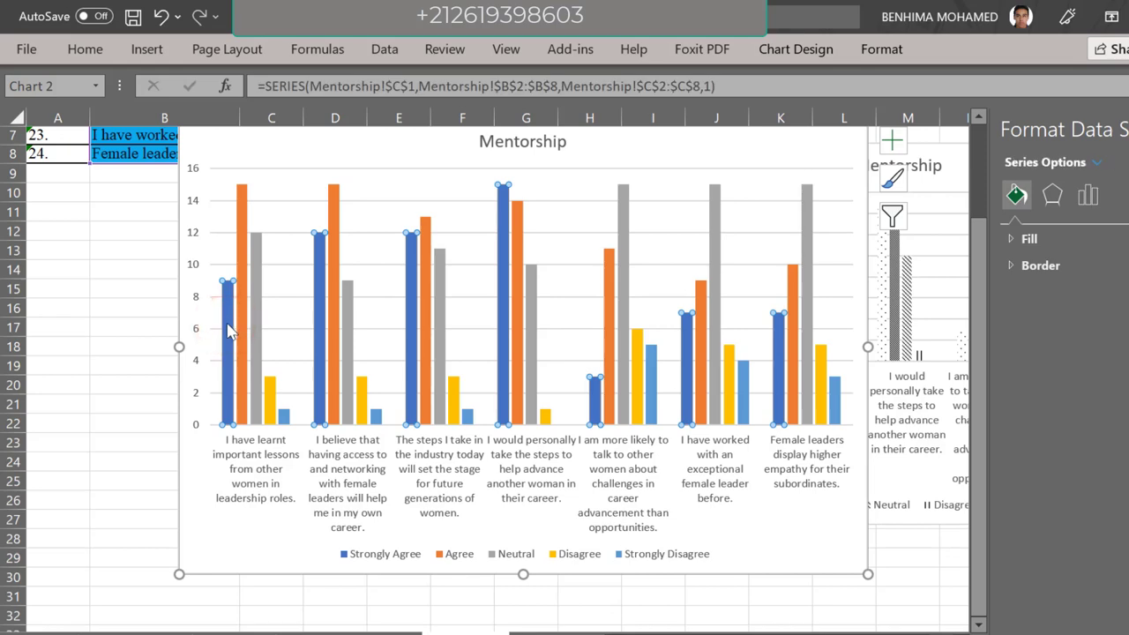
pyautogui.moveTo(768, 353)
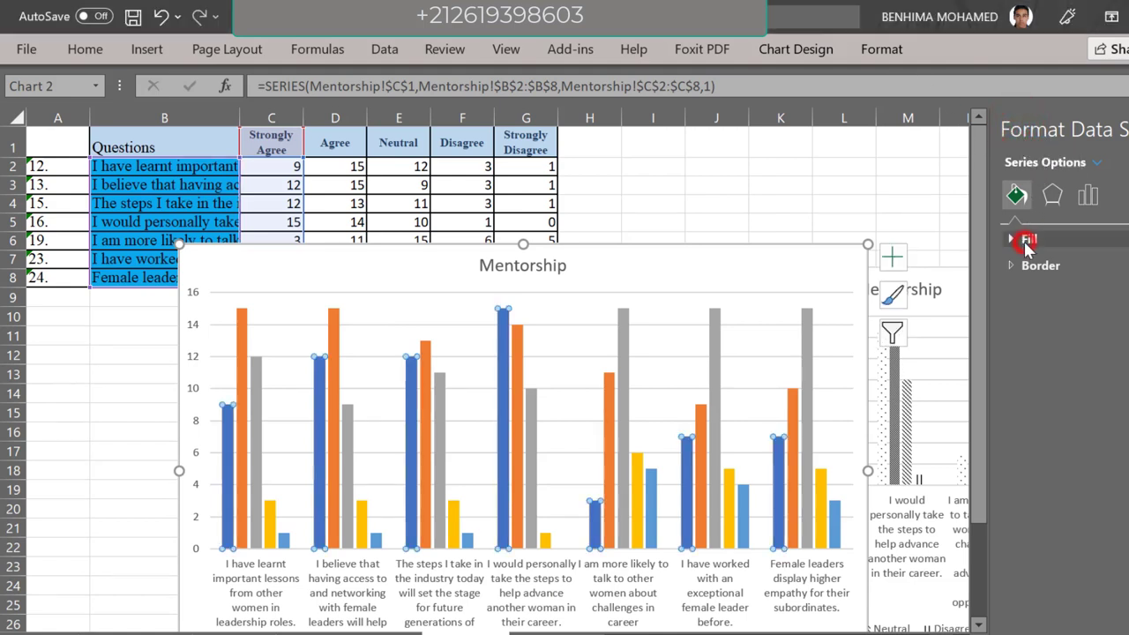
pyautogui.click(1027, 240)
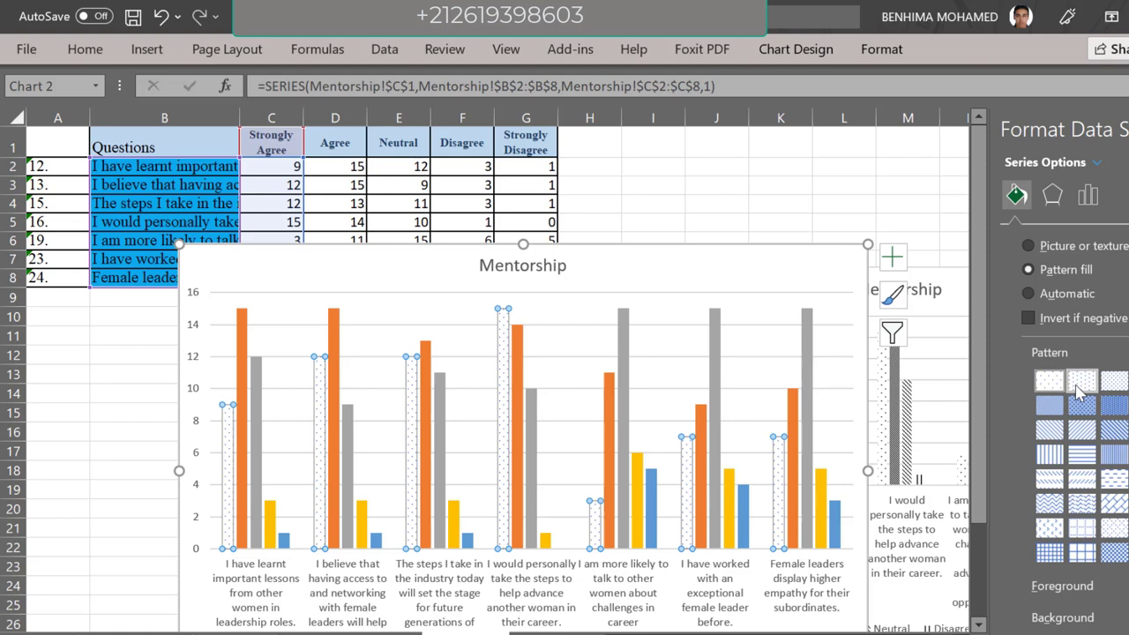
pyautogui.click(1084, 381)
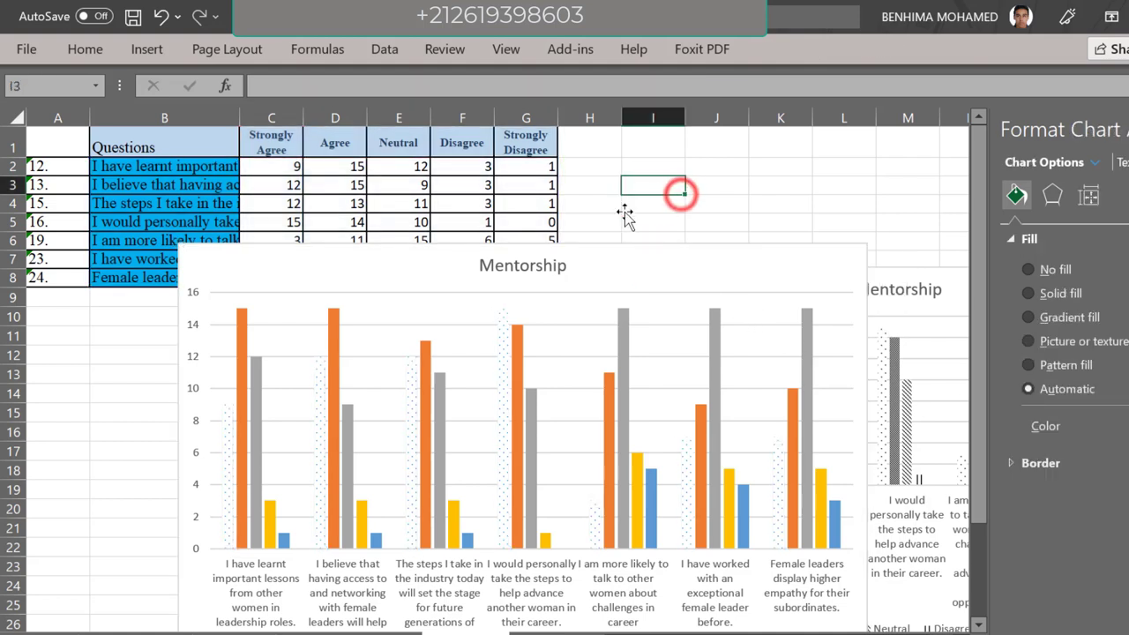
pyautogui.click(522, 397)
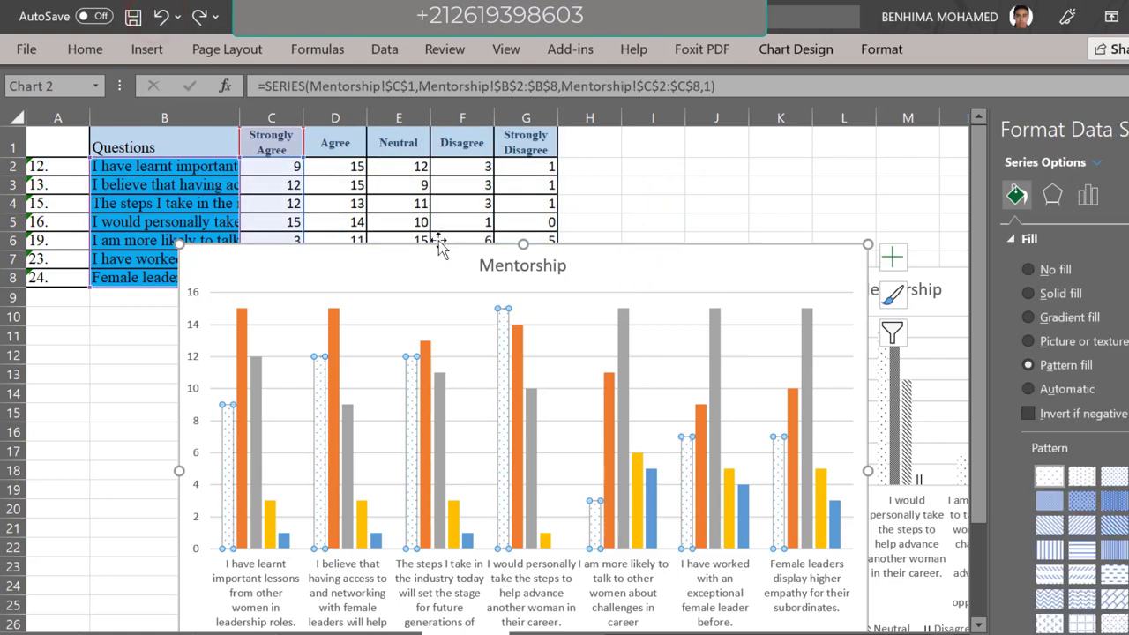
pyautogui.click(160, 18)
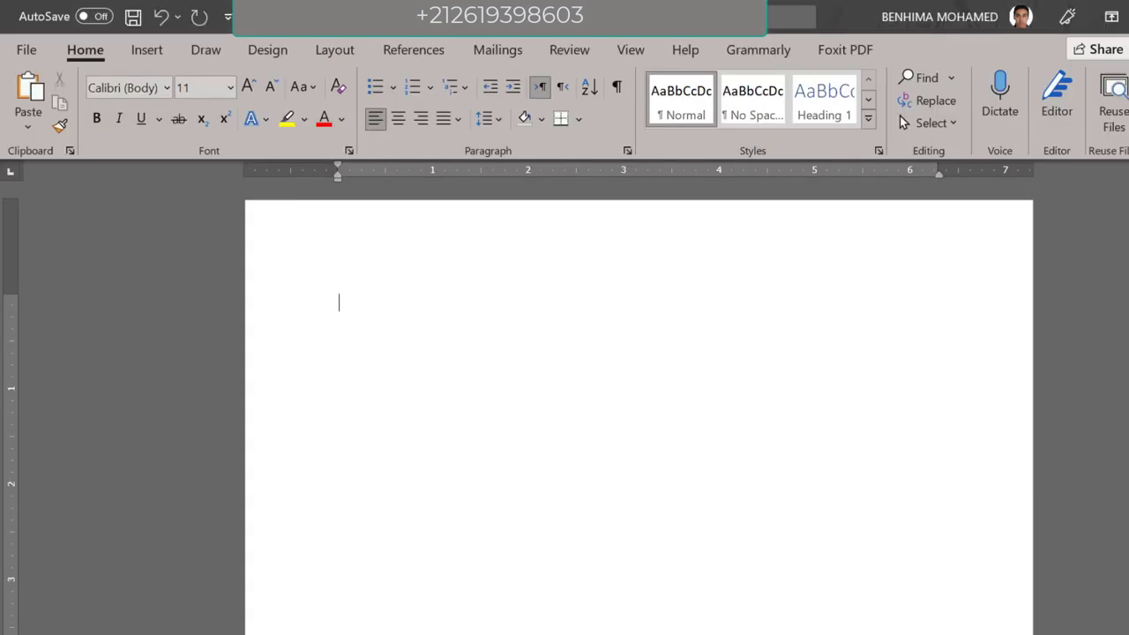
# - Paste the Mentorship chart into the blank Word document and select it
pyautogui.rightClick(339, 303)
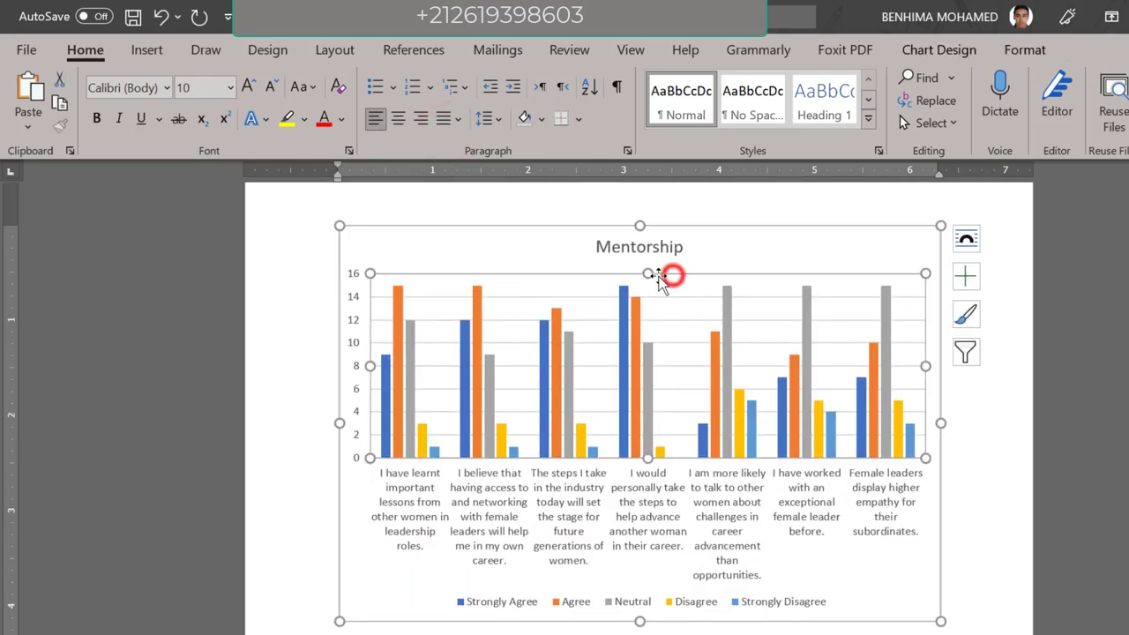
pyautogui.click(650, 276)
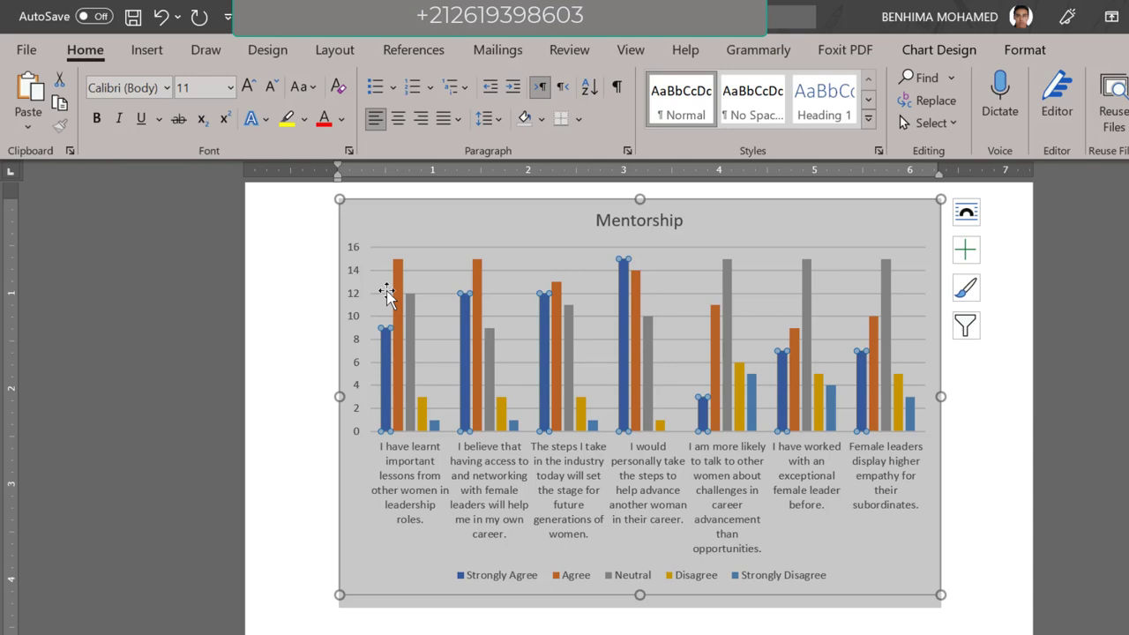
pyautogui.moveTo(717, 354)
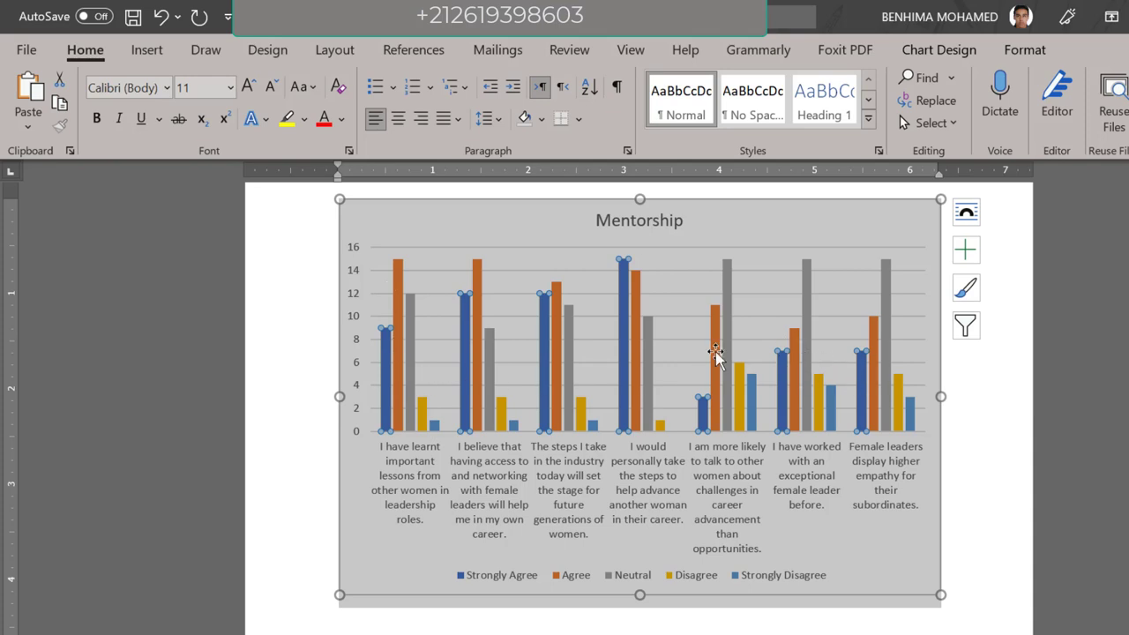
pyautogui.scroll(-3)
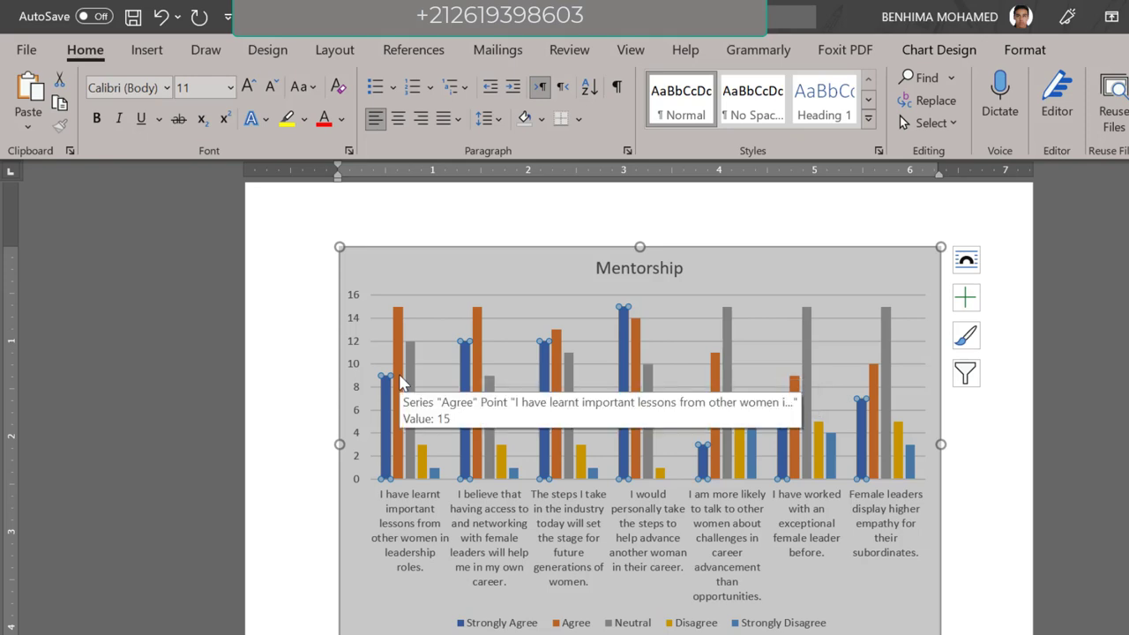
pyautogui.moveTo(441, 341)
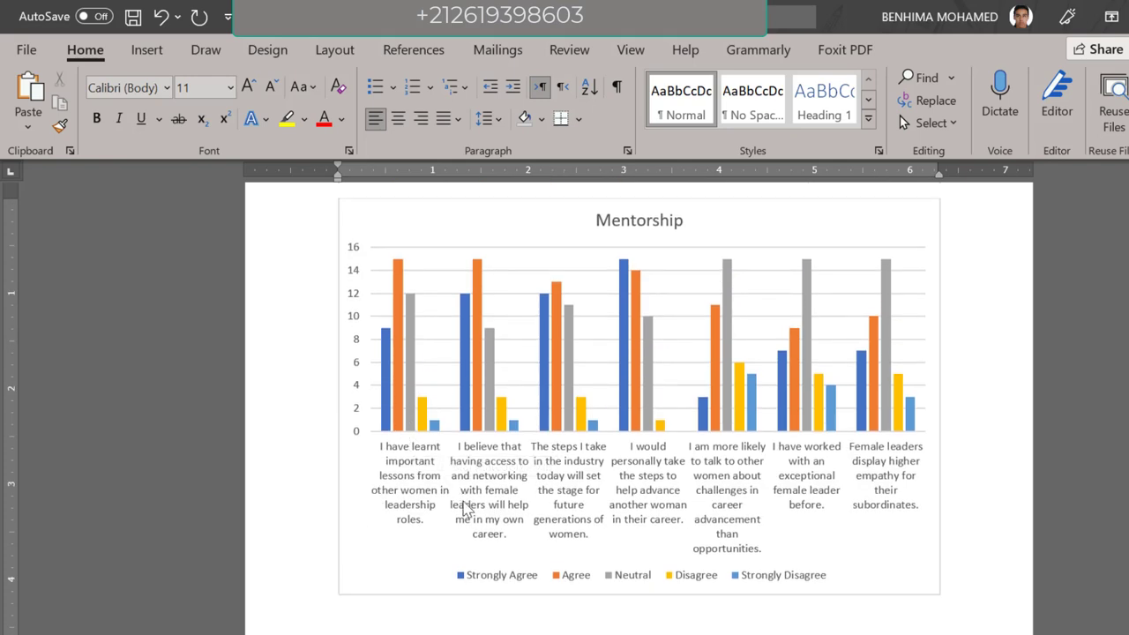
pyautogui.moveTo(574, 586)
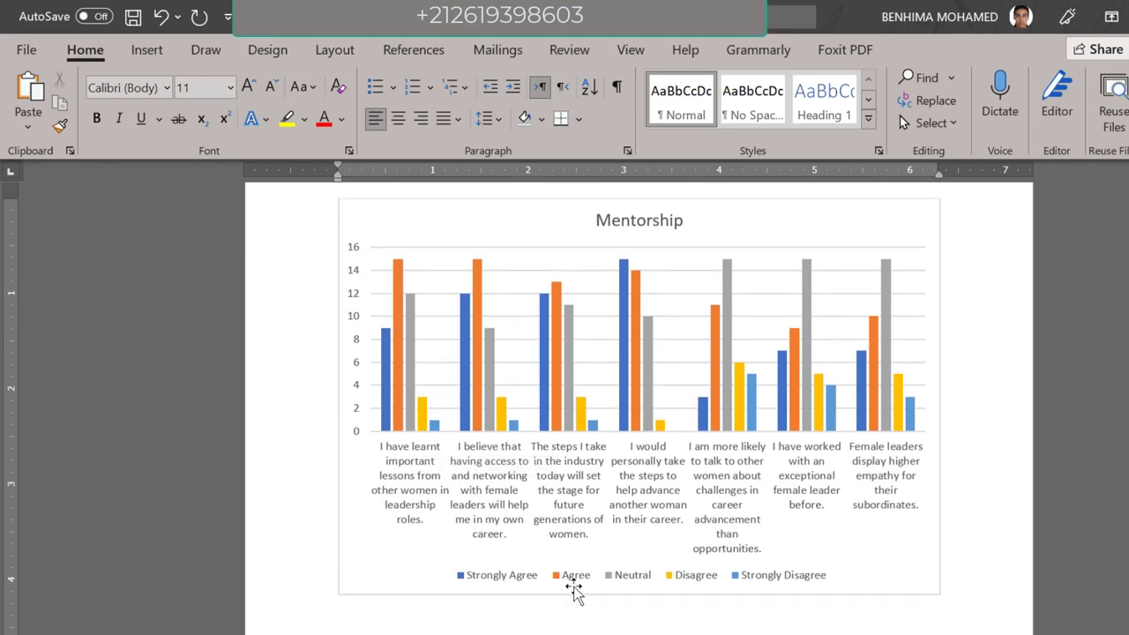
pyautogui.moveTo(607, 590)
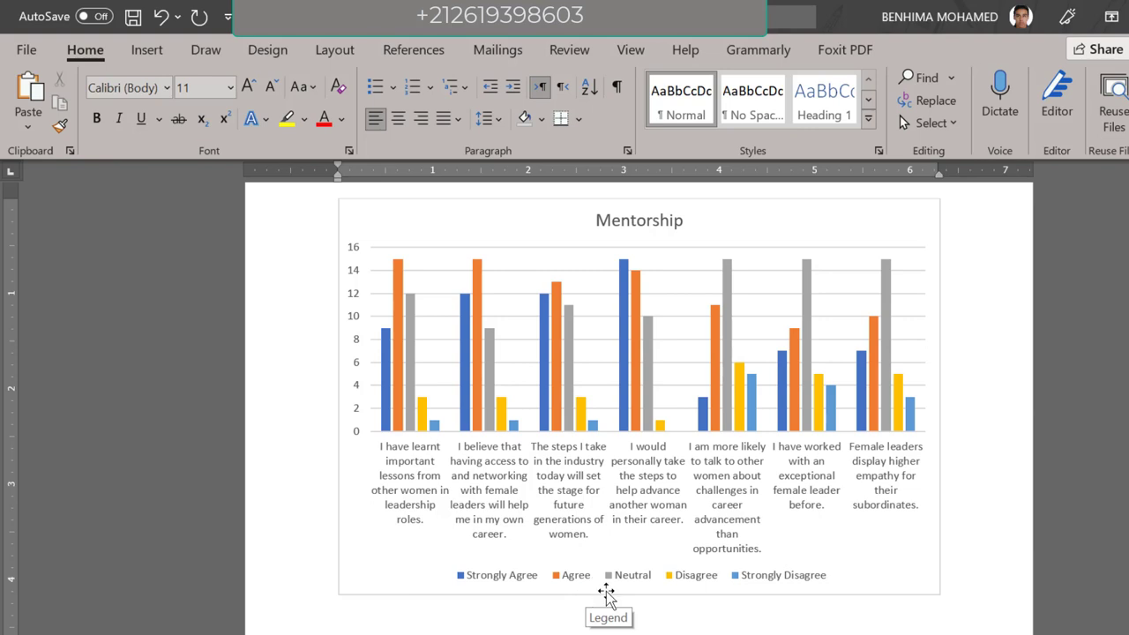
pyautogui.moveTo(583, 365)
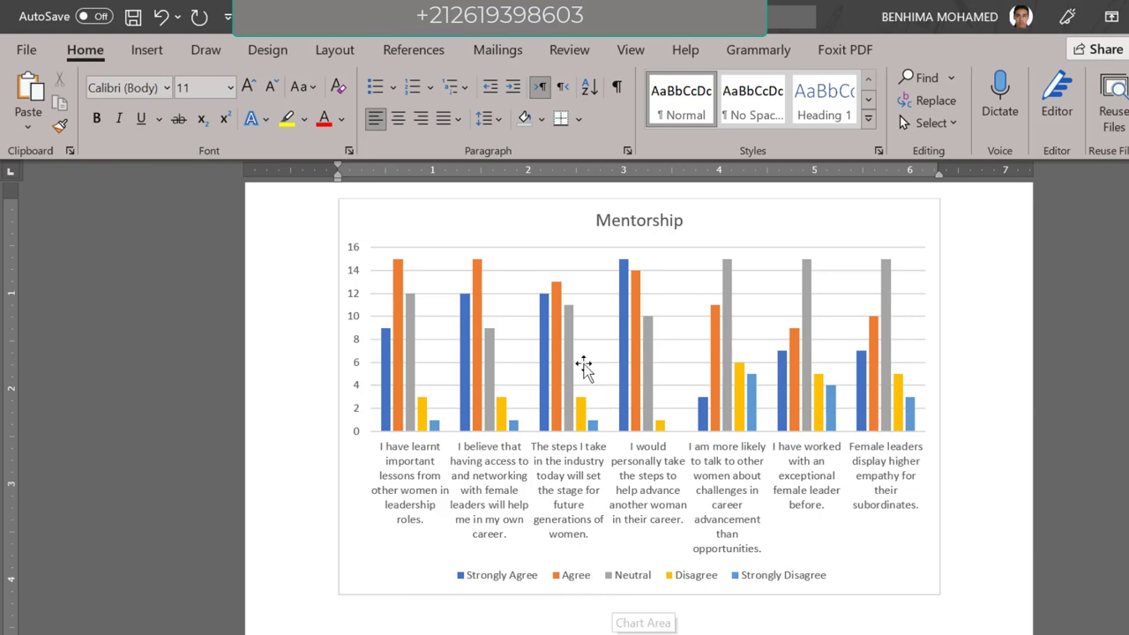
pyautogui.moveTo(423, 451)
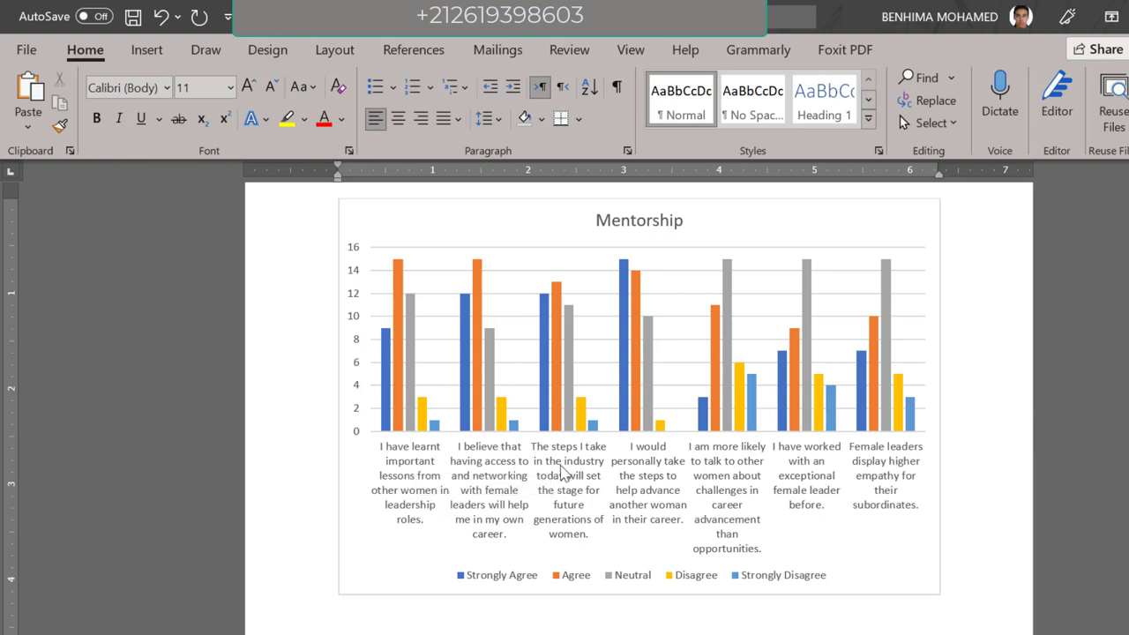
pyautogui.moveTo(661, 503)
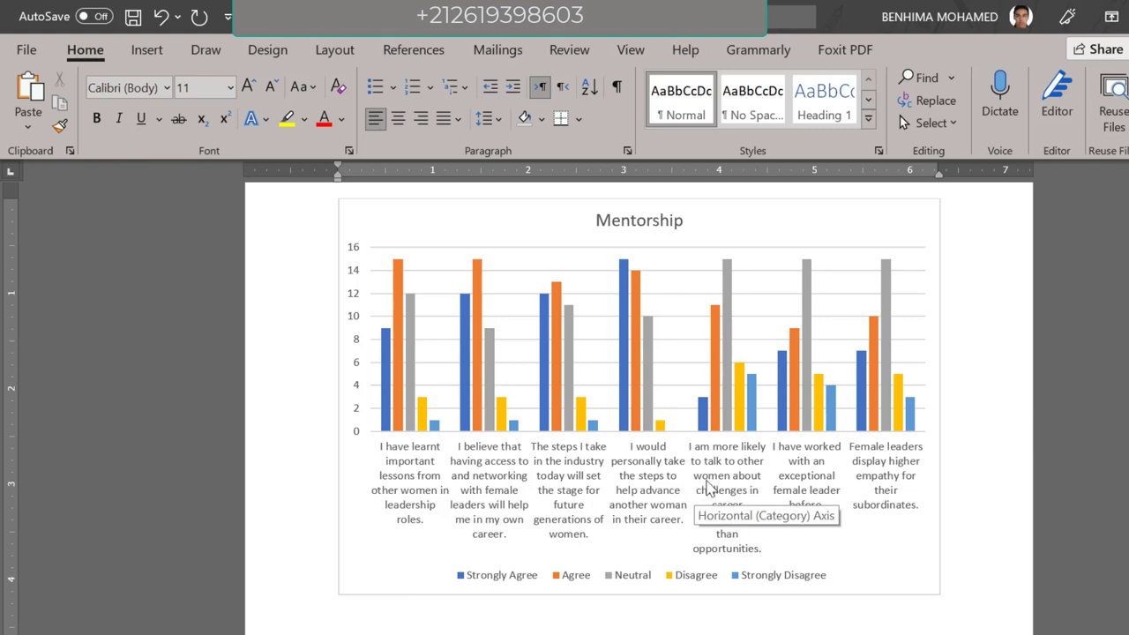
pyautogui.moveTo(775, 475)
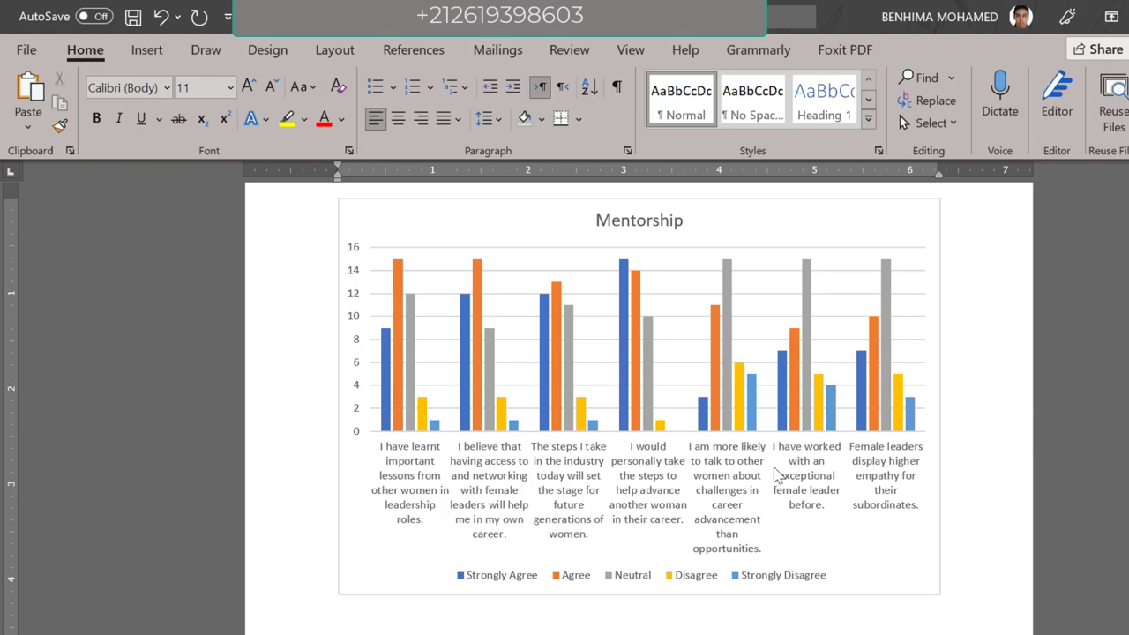
pyautogui.moveTo(250, 326)
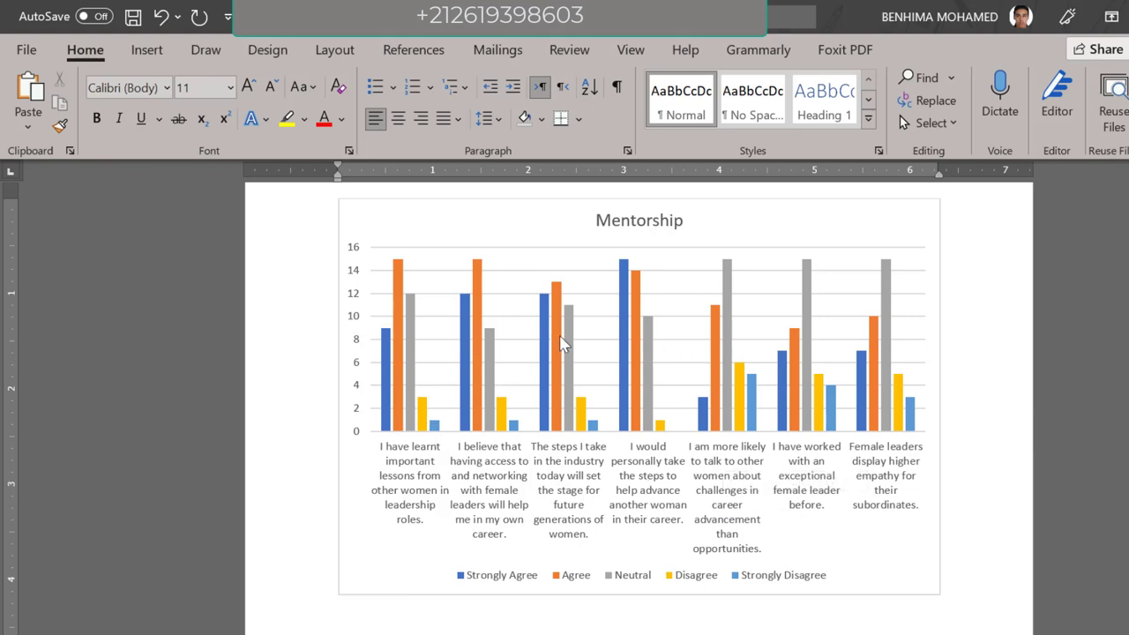
pyautogui.moveTo(651, 346)
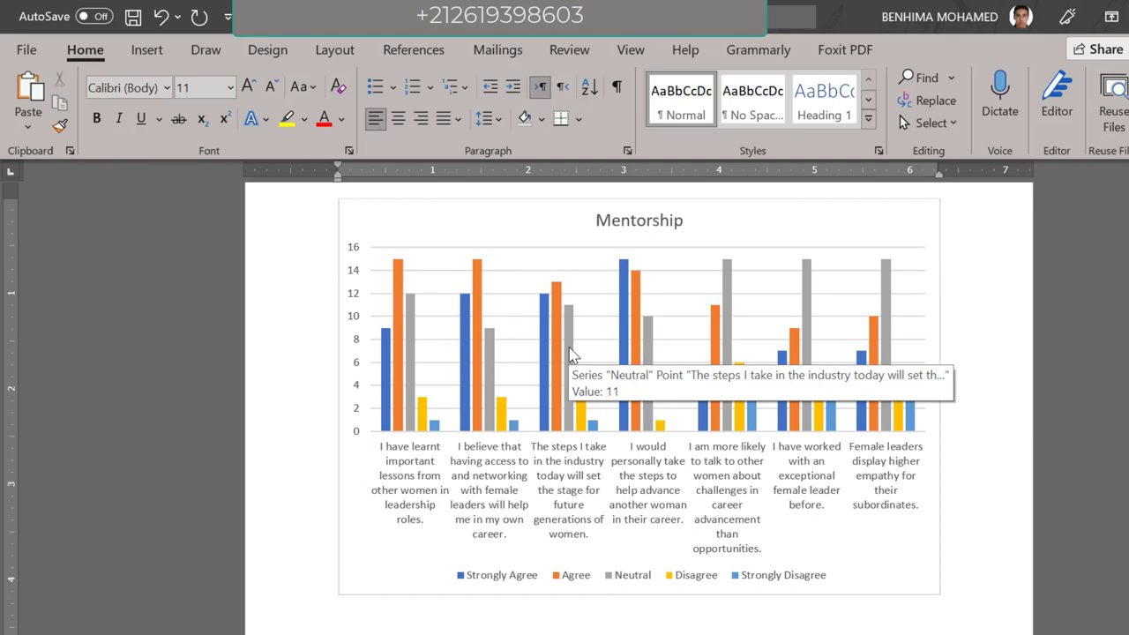
pyautogui.scroll(-3)
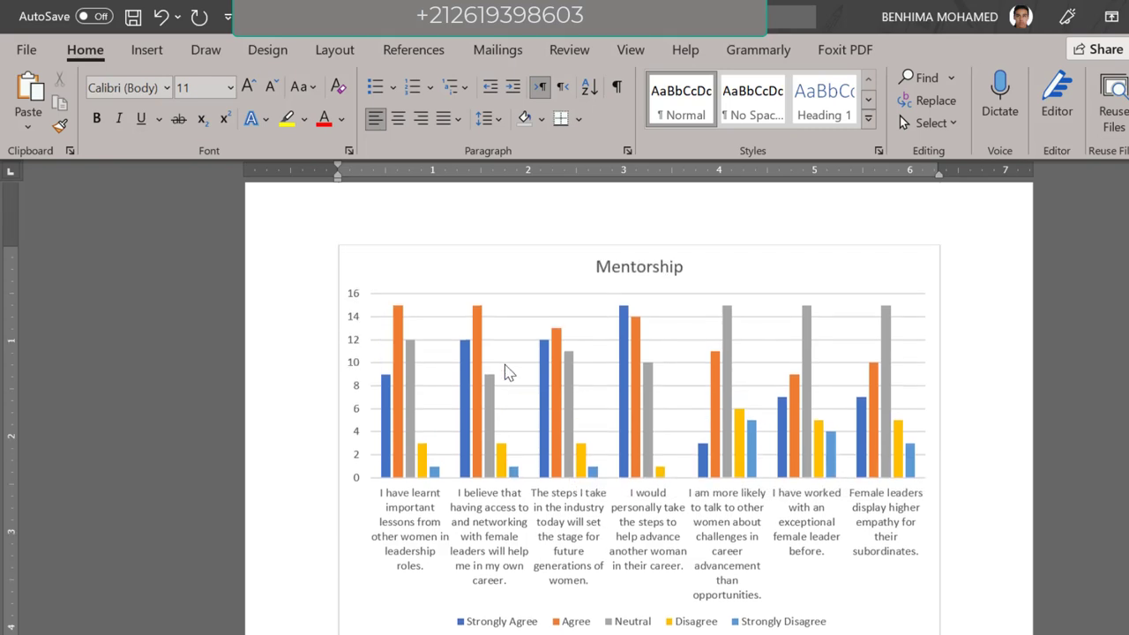
pyautogui.scroll(-3)
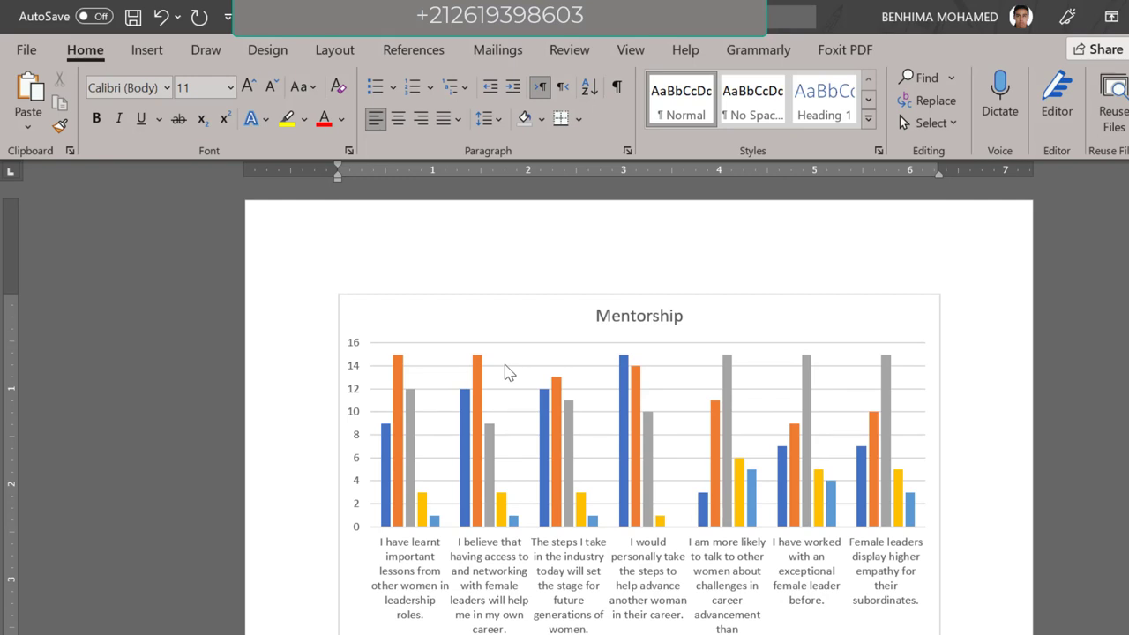
pyautogui.scroll(-3)
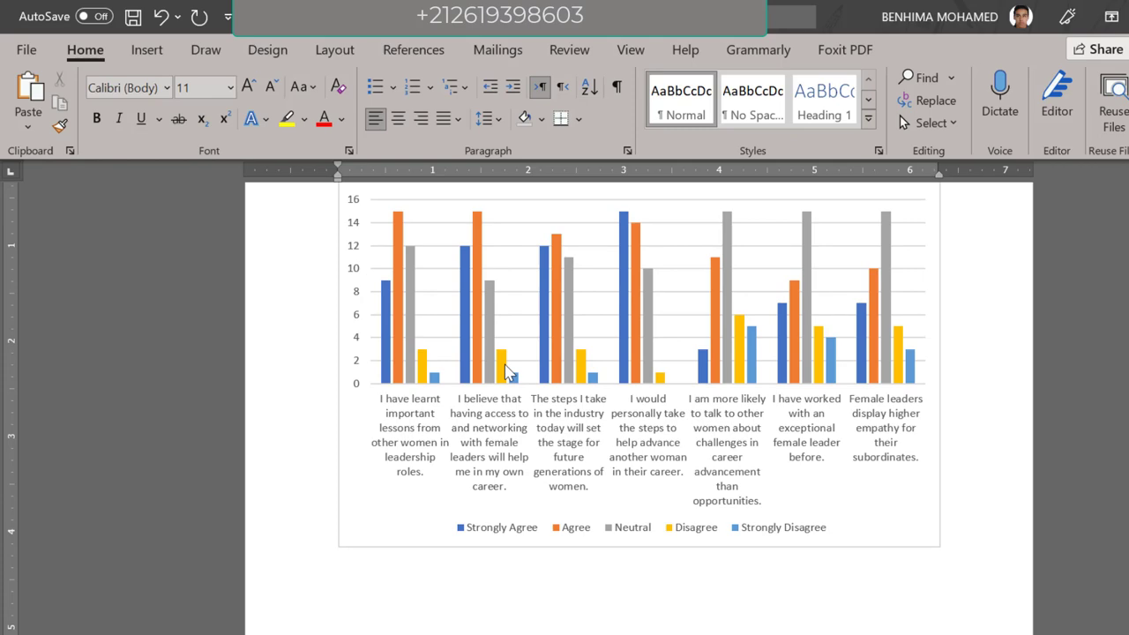